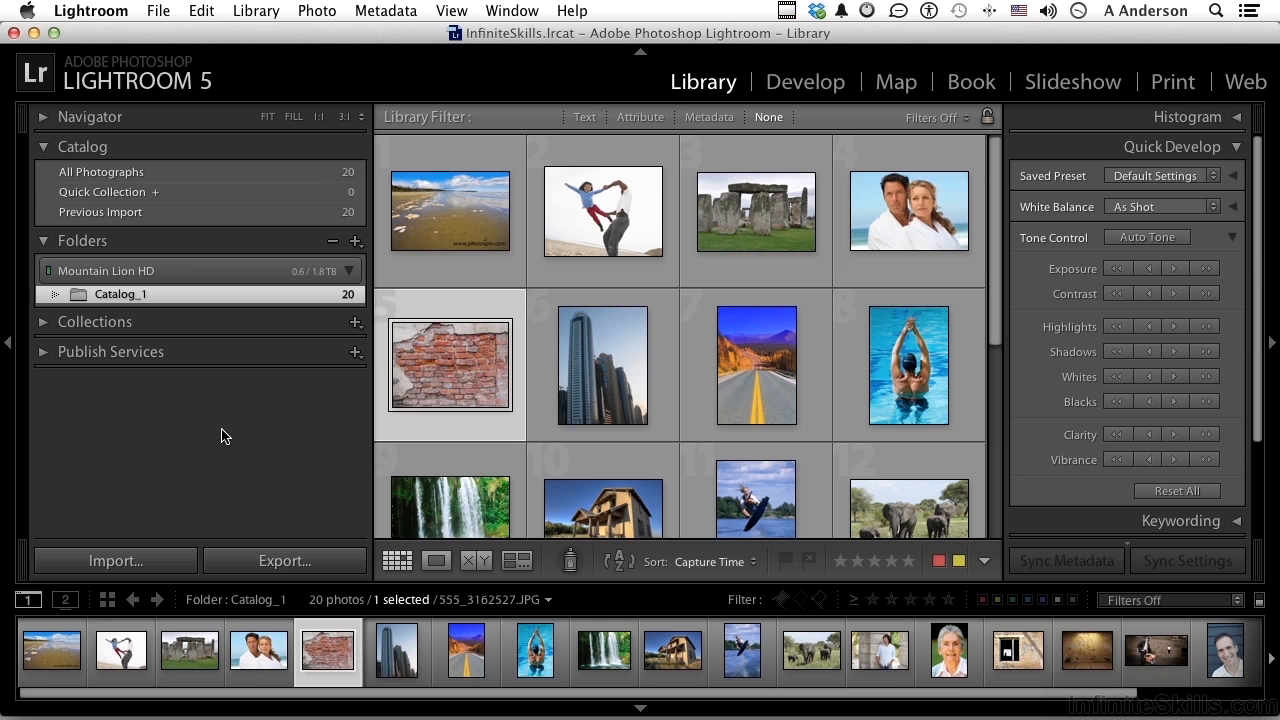
Select the beach, dancers, Stonehenge and couple photos together as one range
left_click(158, 10)
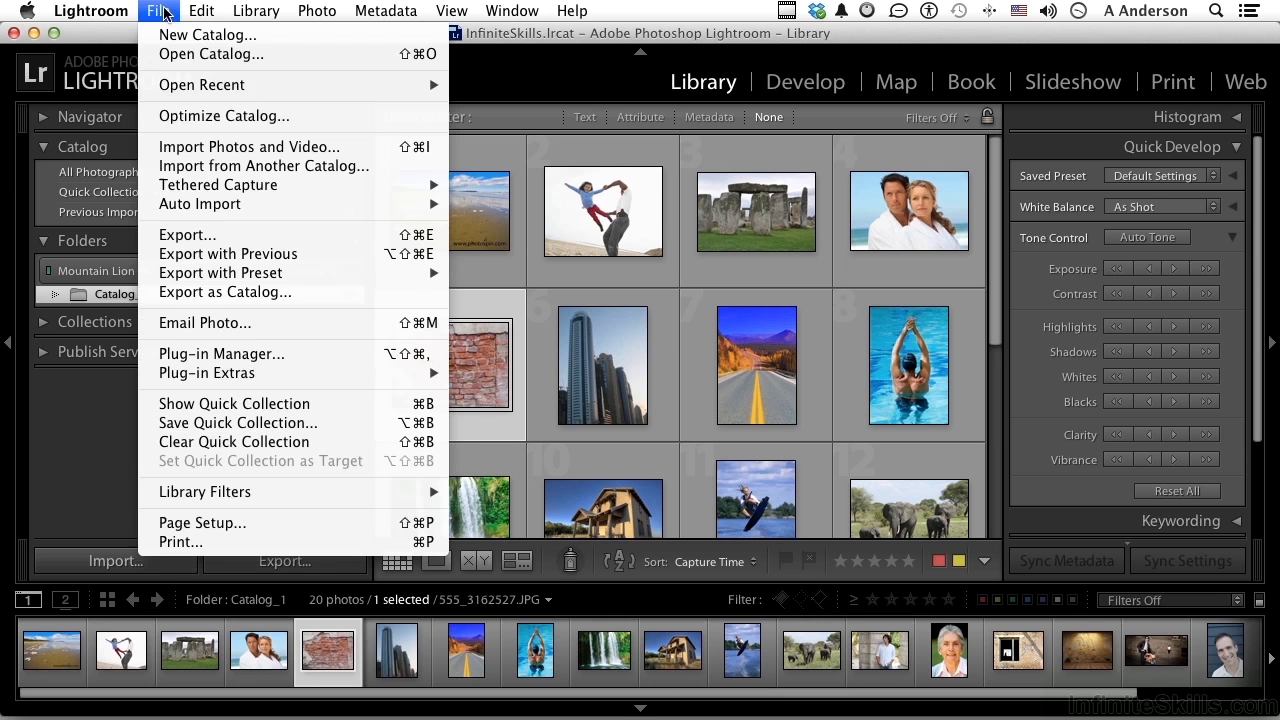
mouse_move(210, 234)
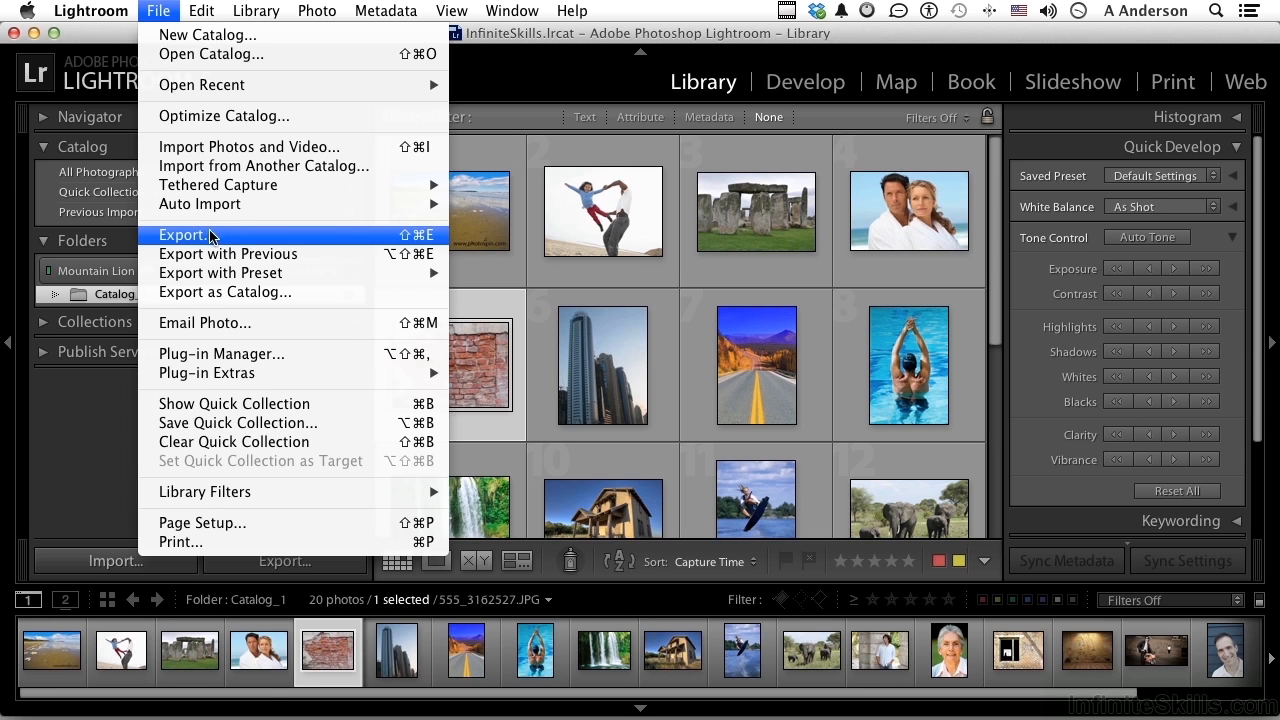
mouse_move(211, 253)
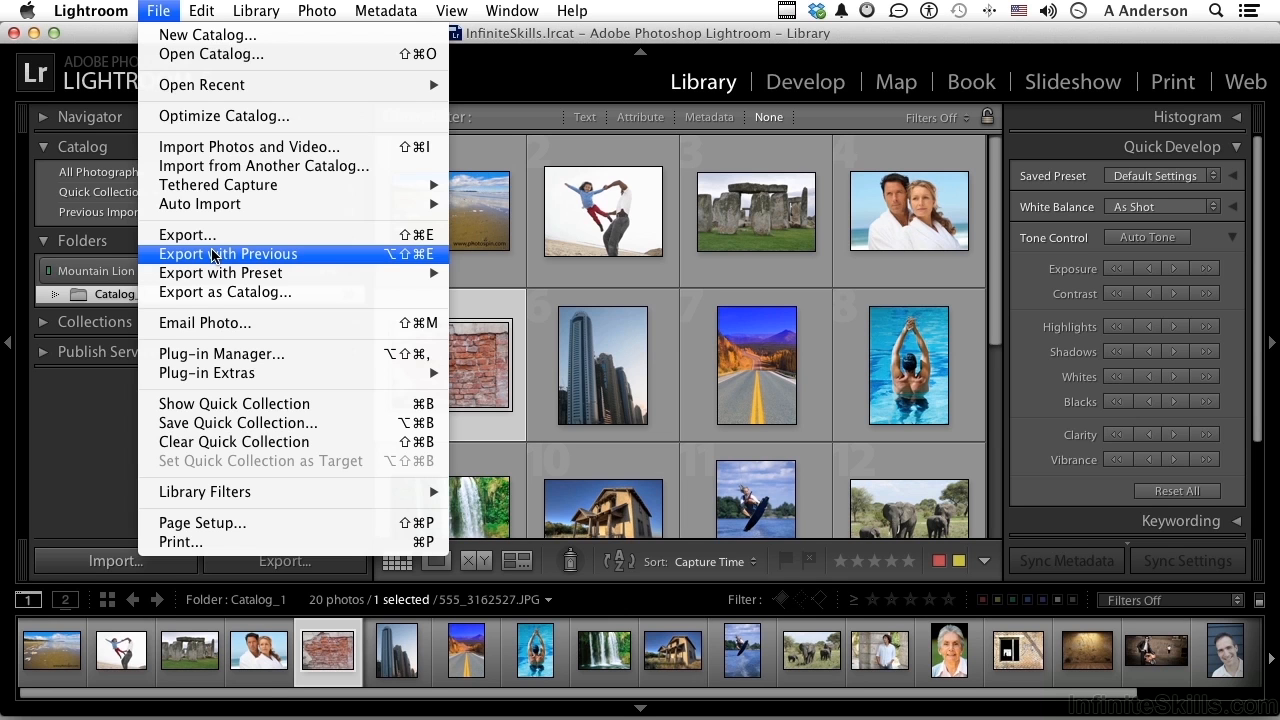
mouse_move(220, 273)
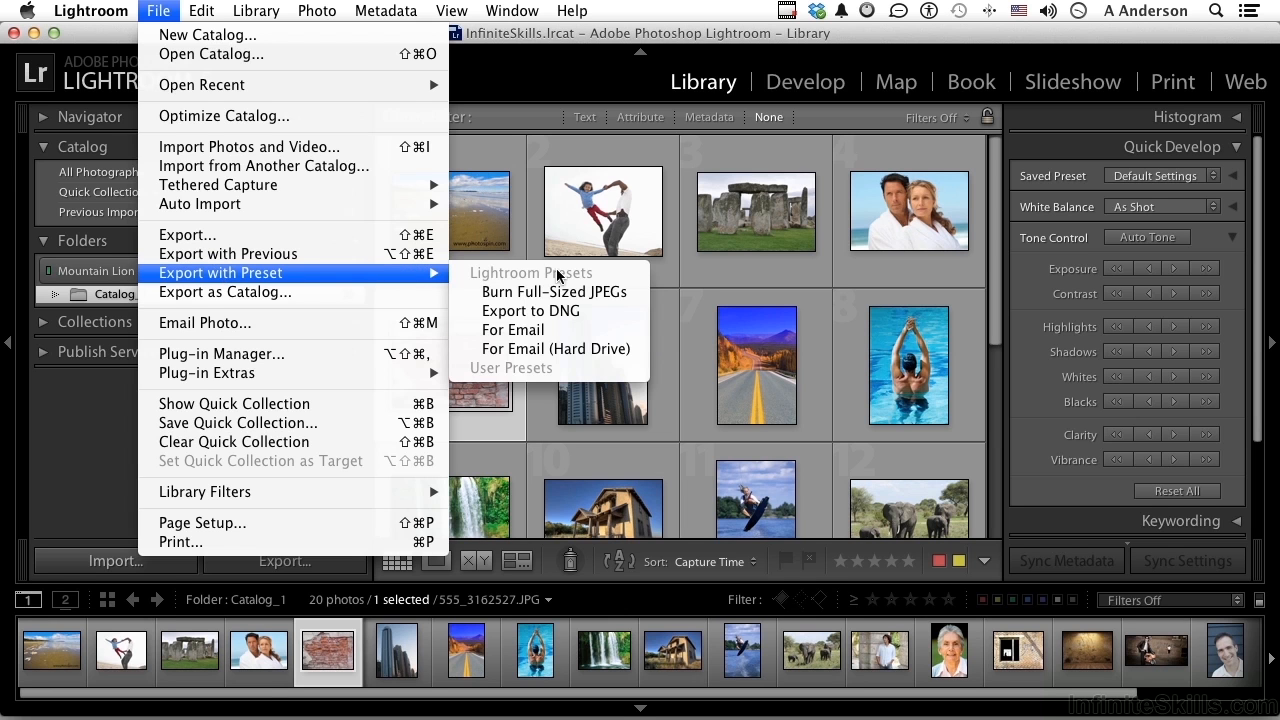
mouse_move(531, 311)
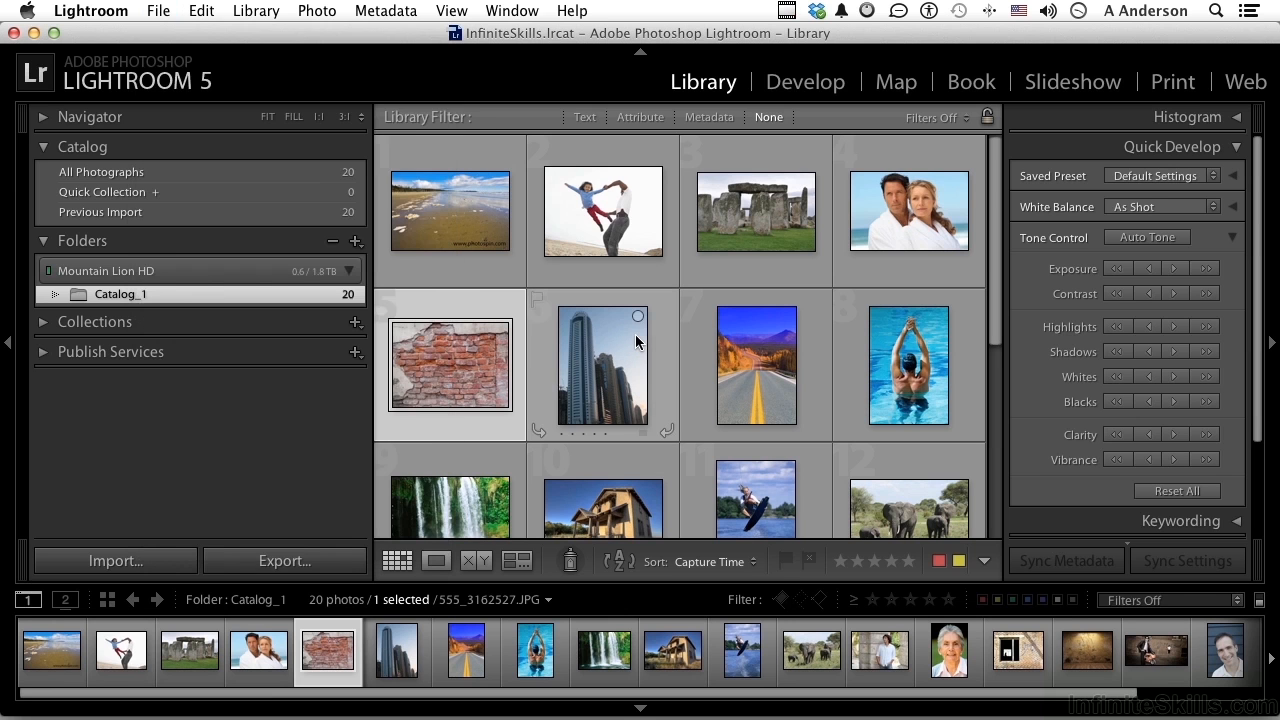
mouse_move(637, 342)
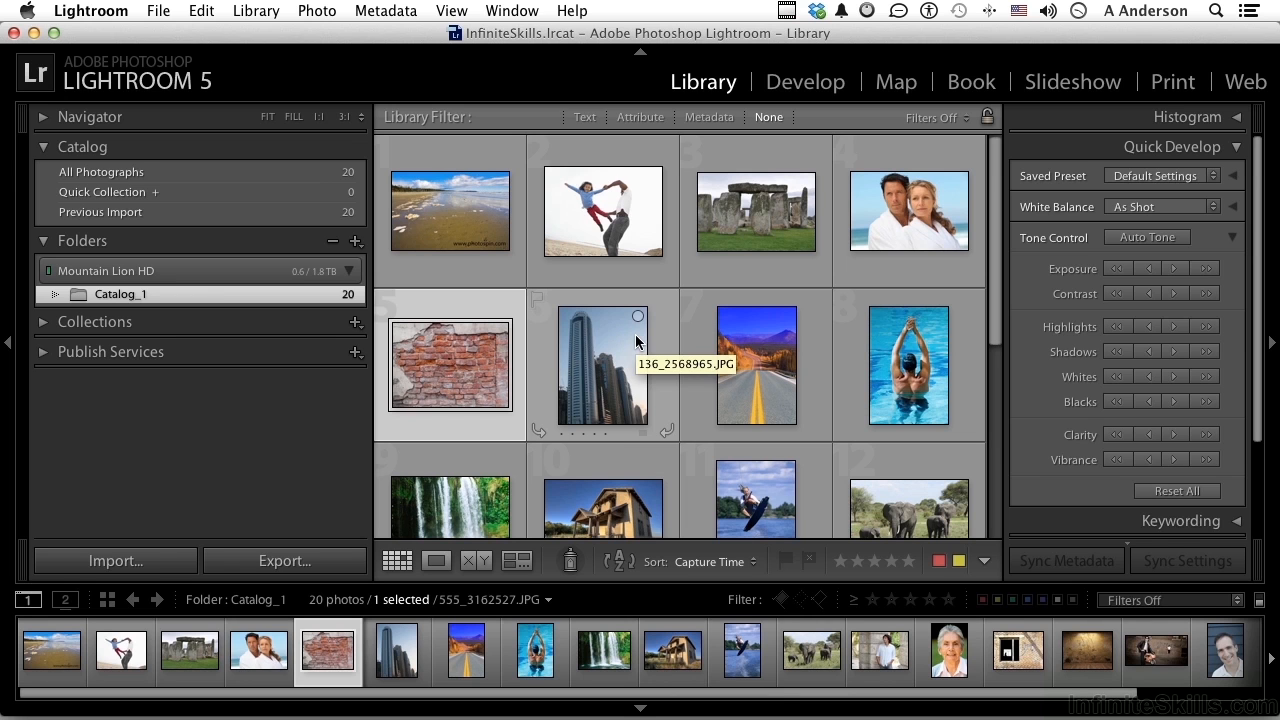
mouse_move(510, 218)
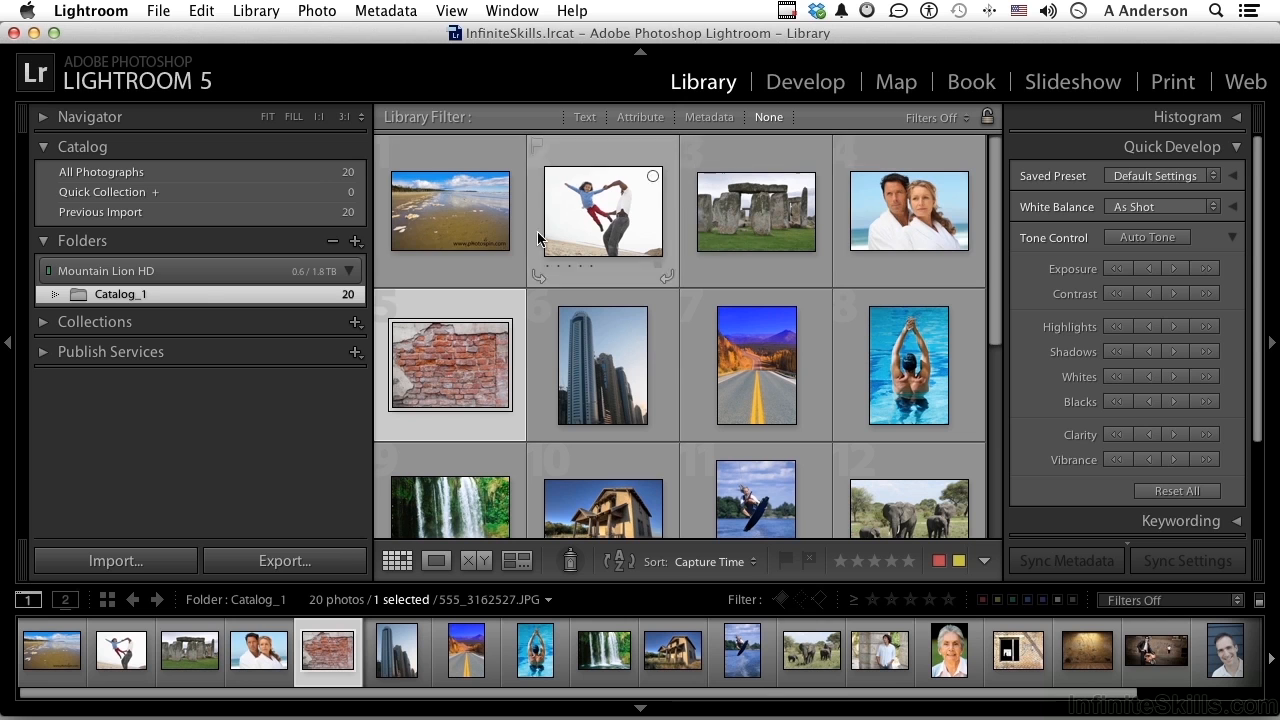
left_click(449, 210)
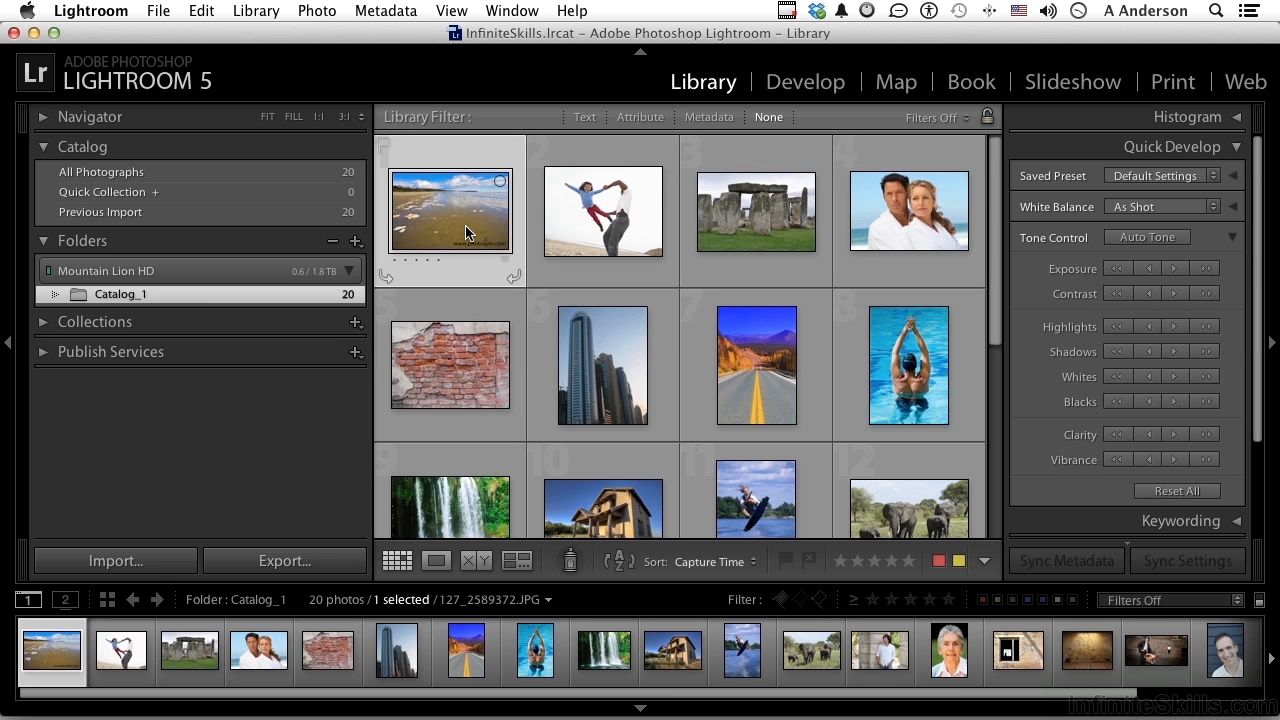
left_click(908, 210)
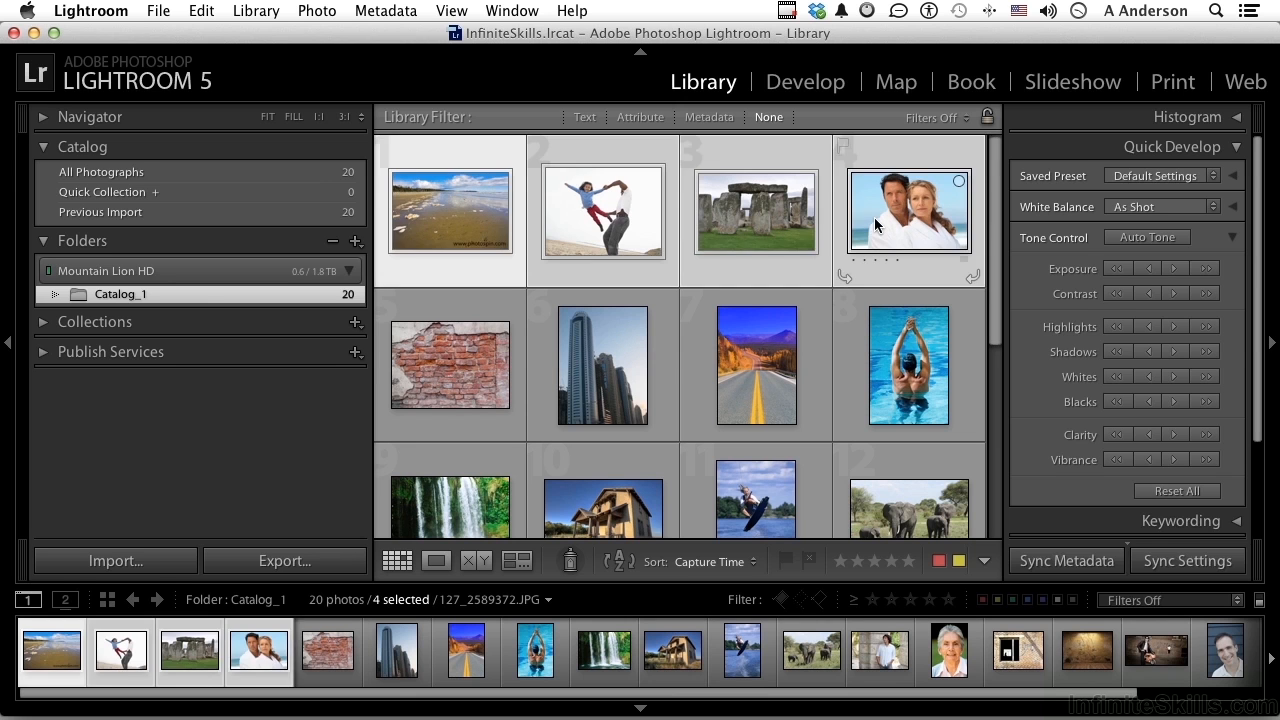
mouse_move(908, 210)
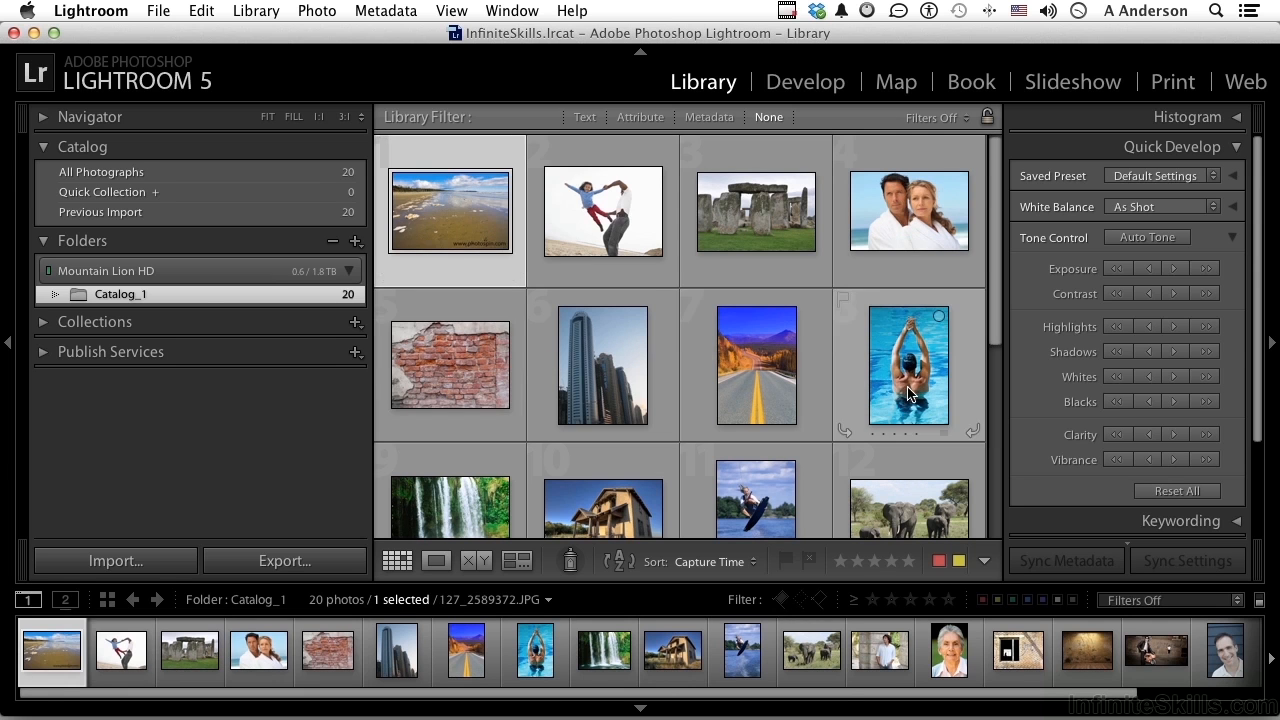
left_click(908, 365)
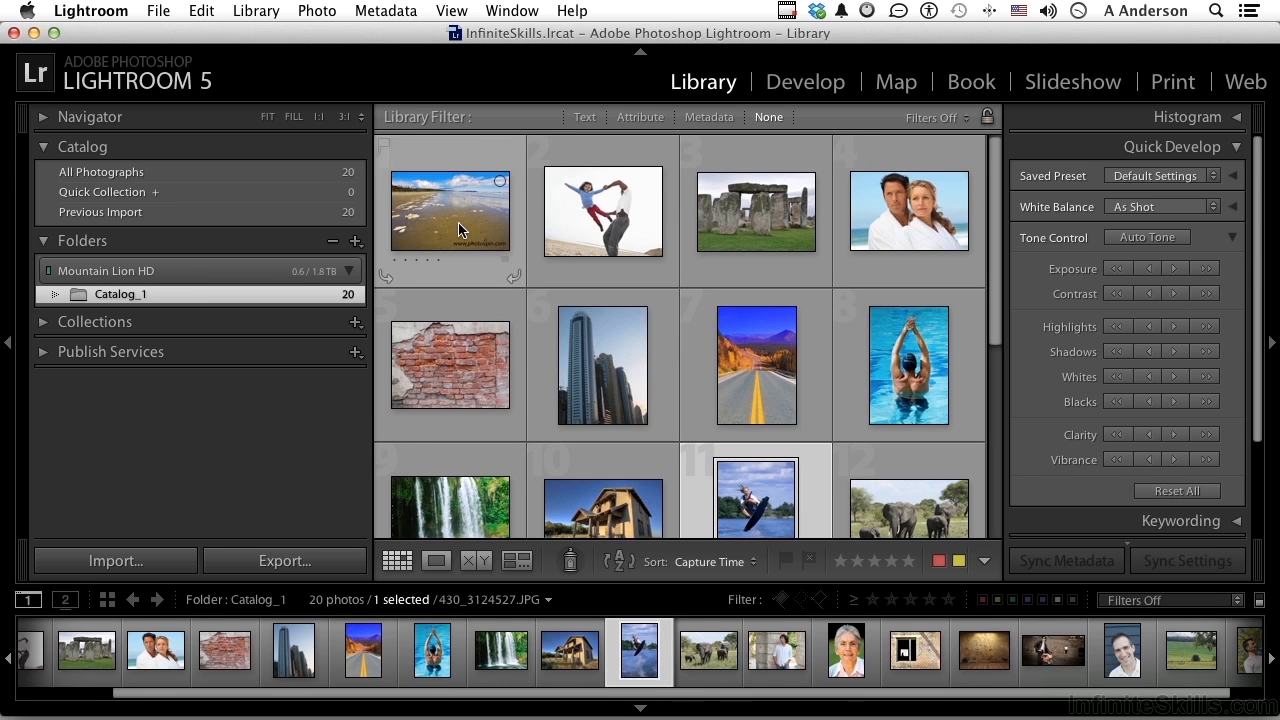
left_click(755, 365)
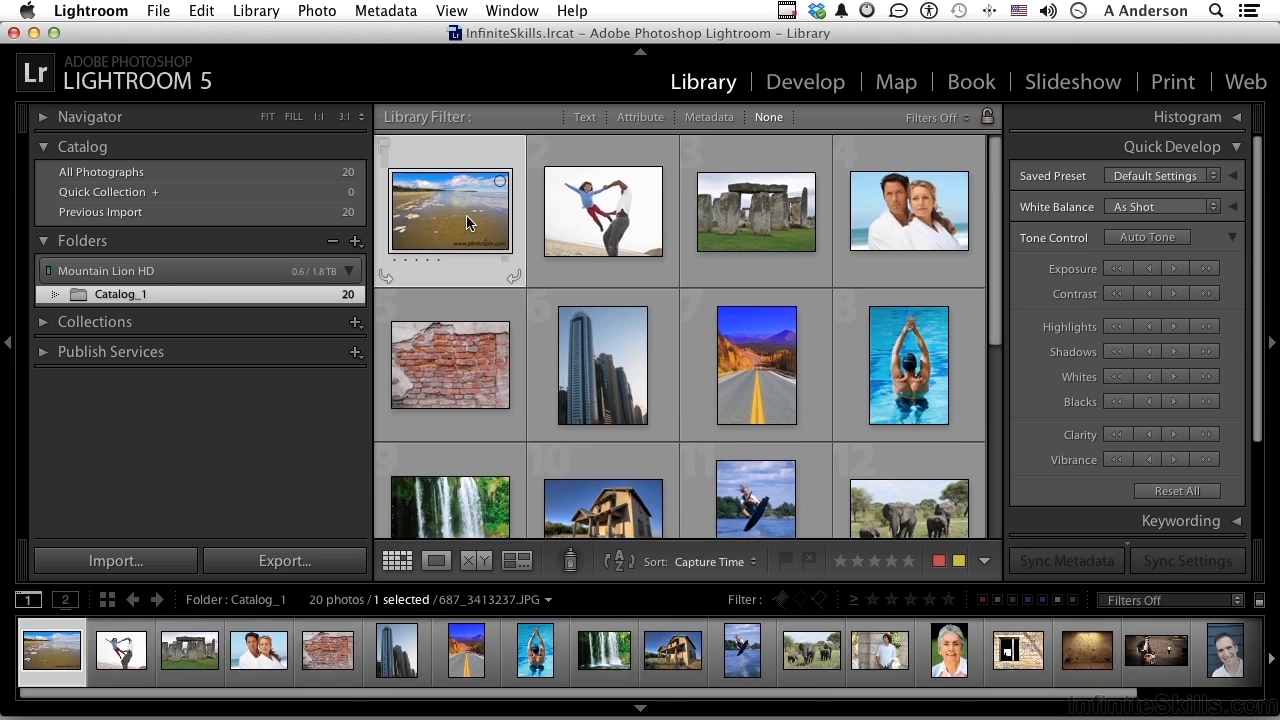
left_click(908, 211)
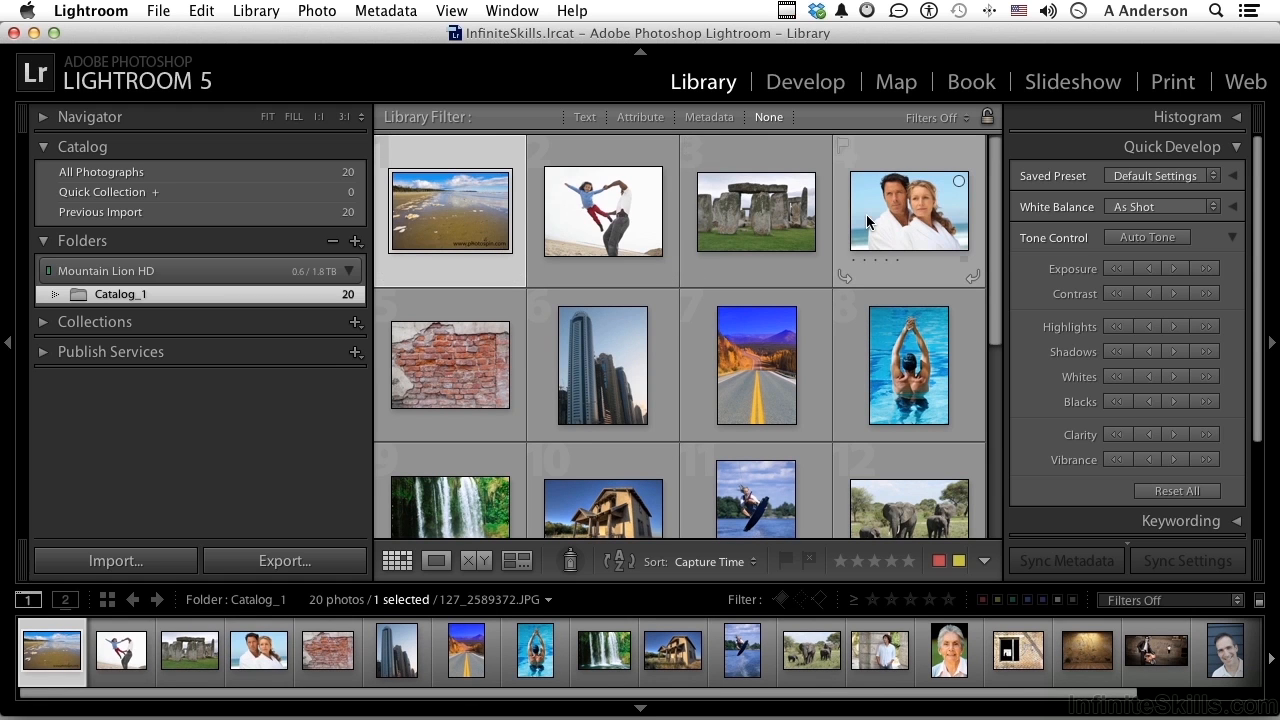
left_click(908, 211)
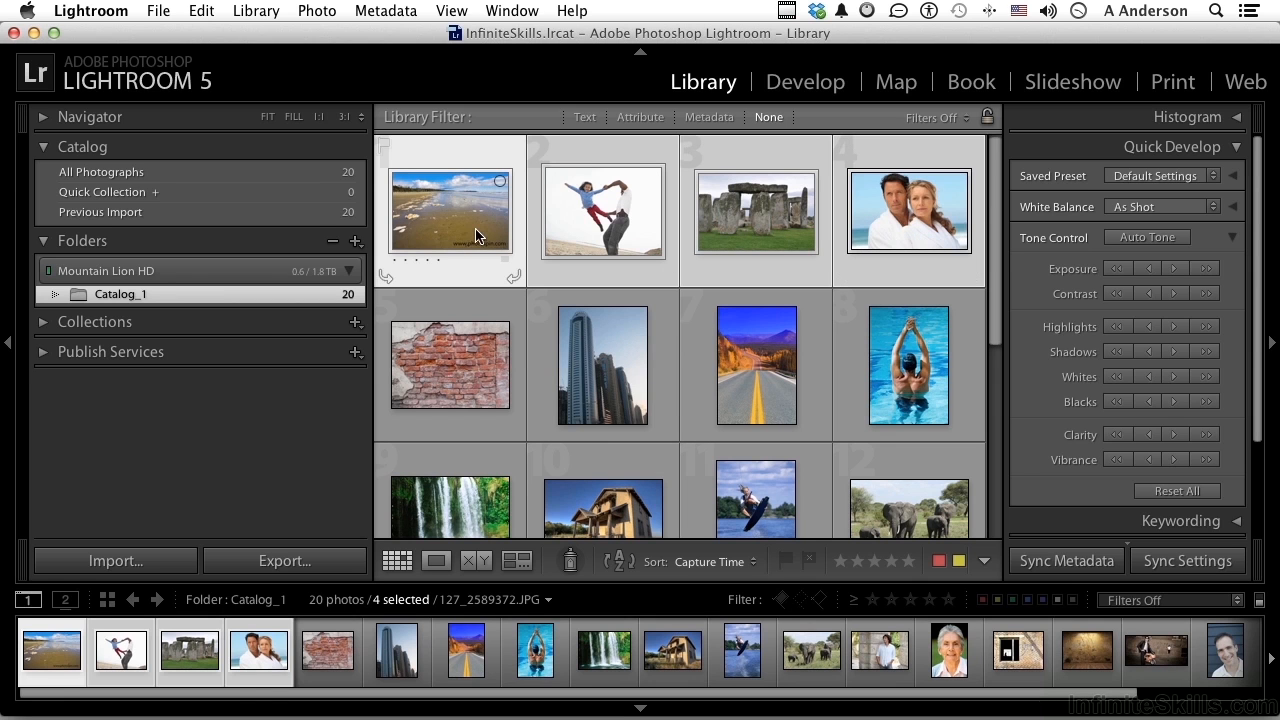
mouse_move(663, 571)
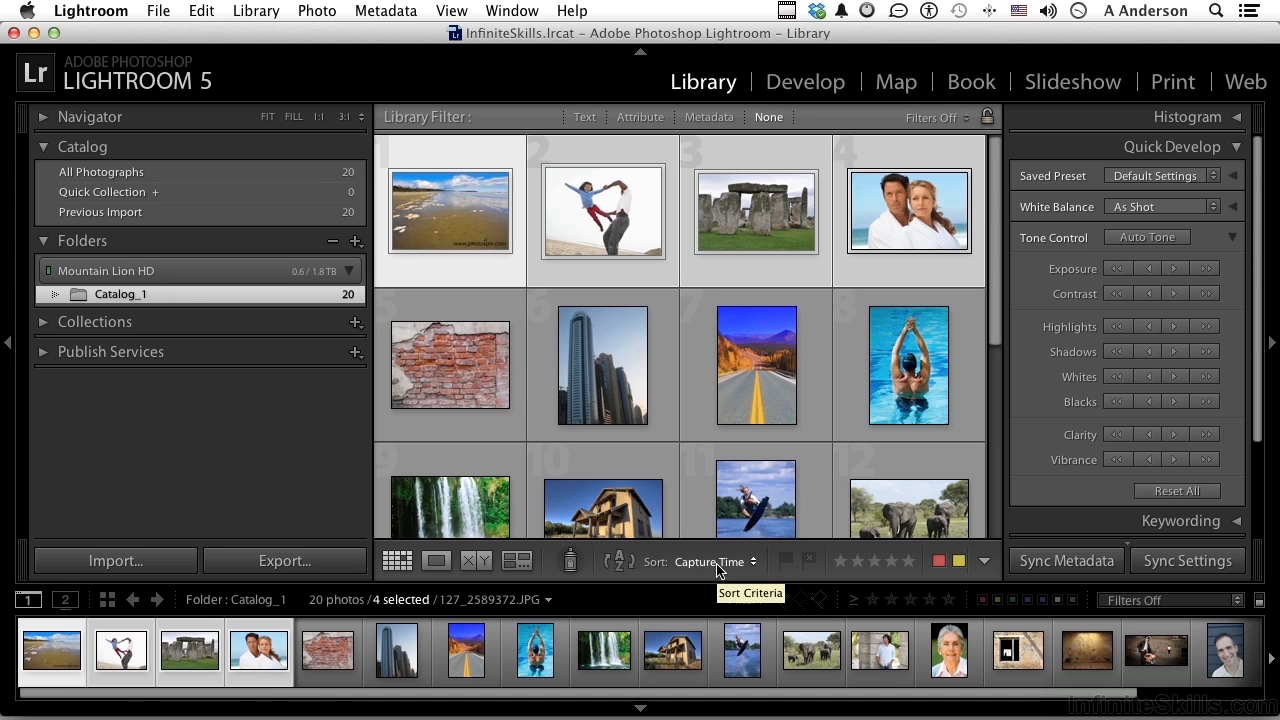
mouse_move(748, 568)
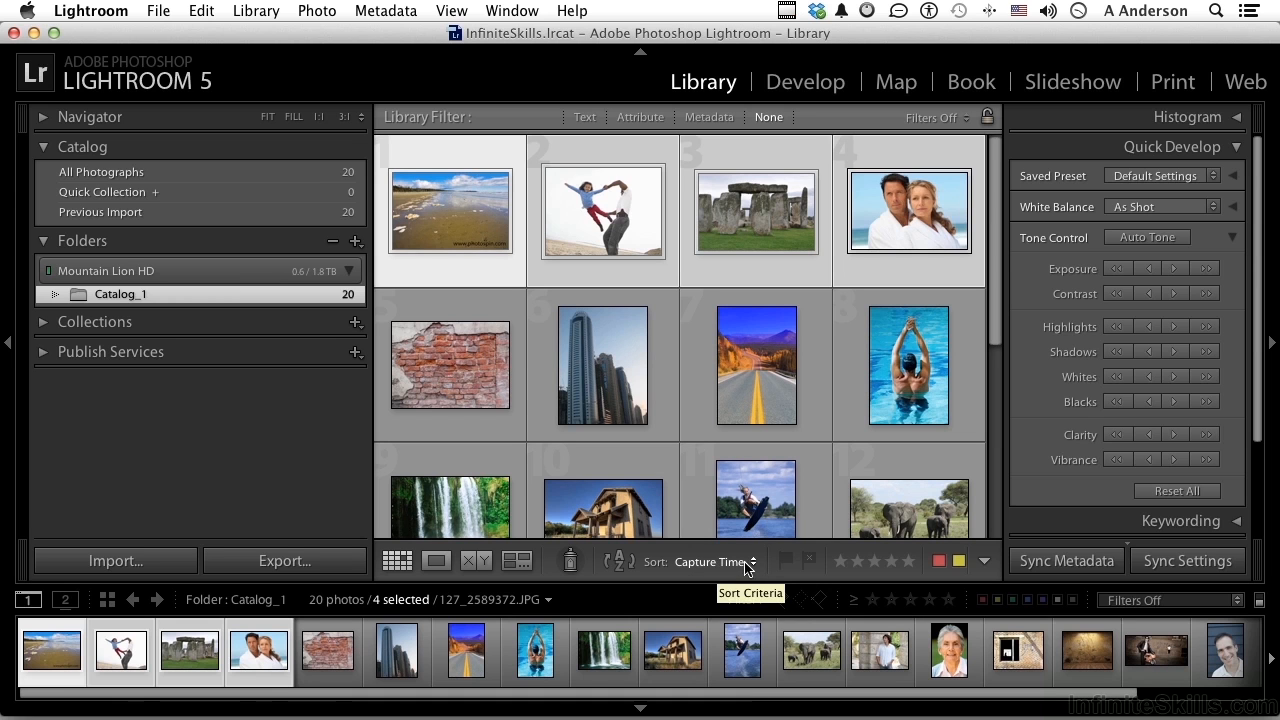
left_click(712, 561)
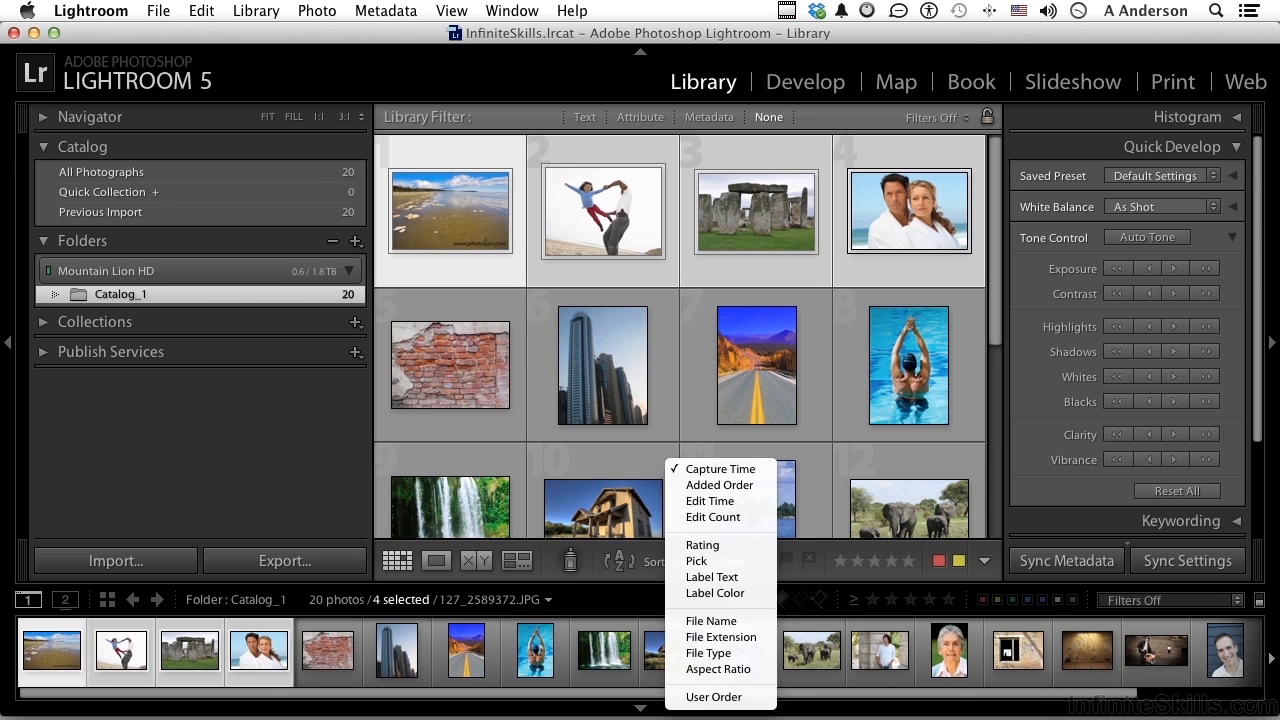
left_click(720, 468)
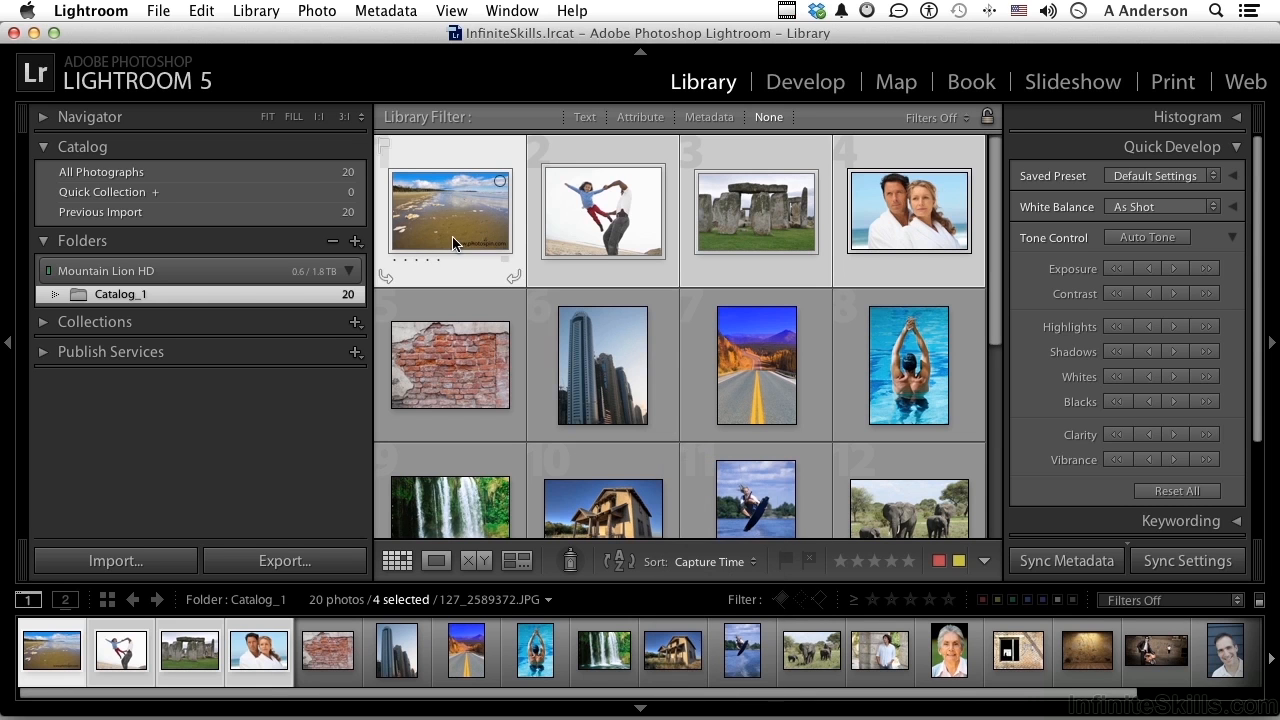
mouse_move(810, 218)
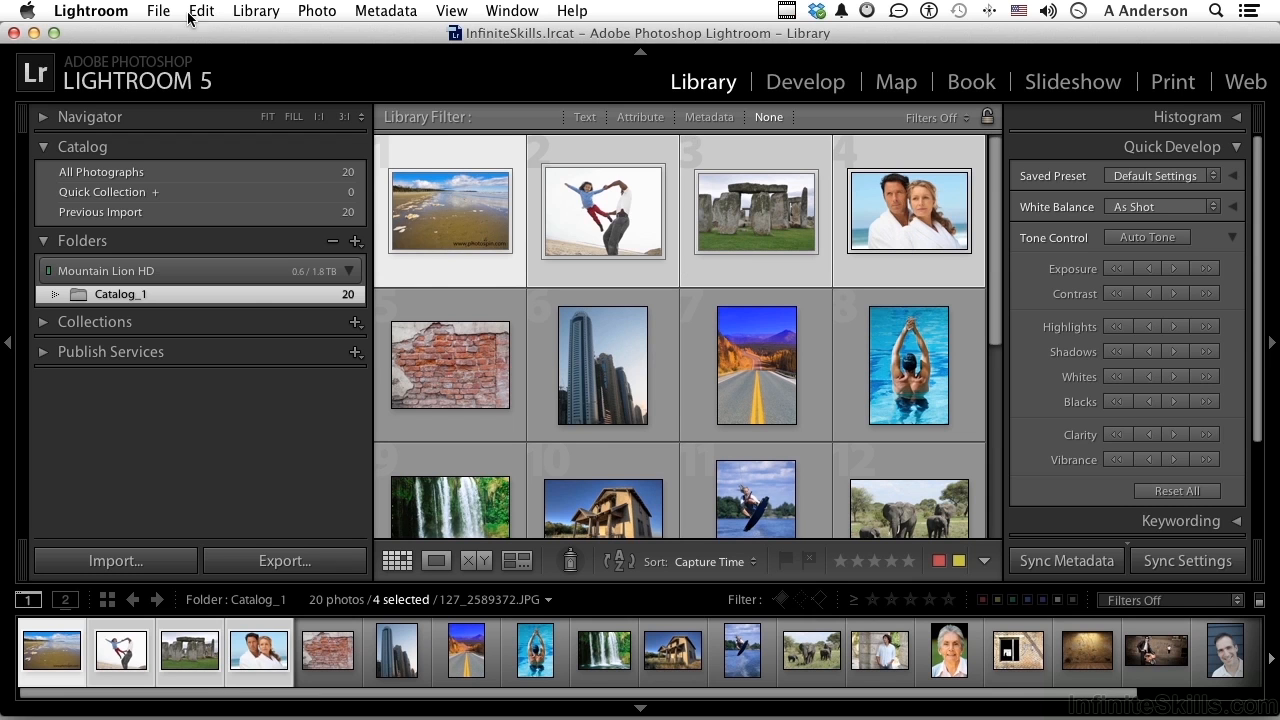
In the Export dialog, keep Export To on Hard Drive and location on Specific folder
left_click(158, 11)
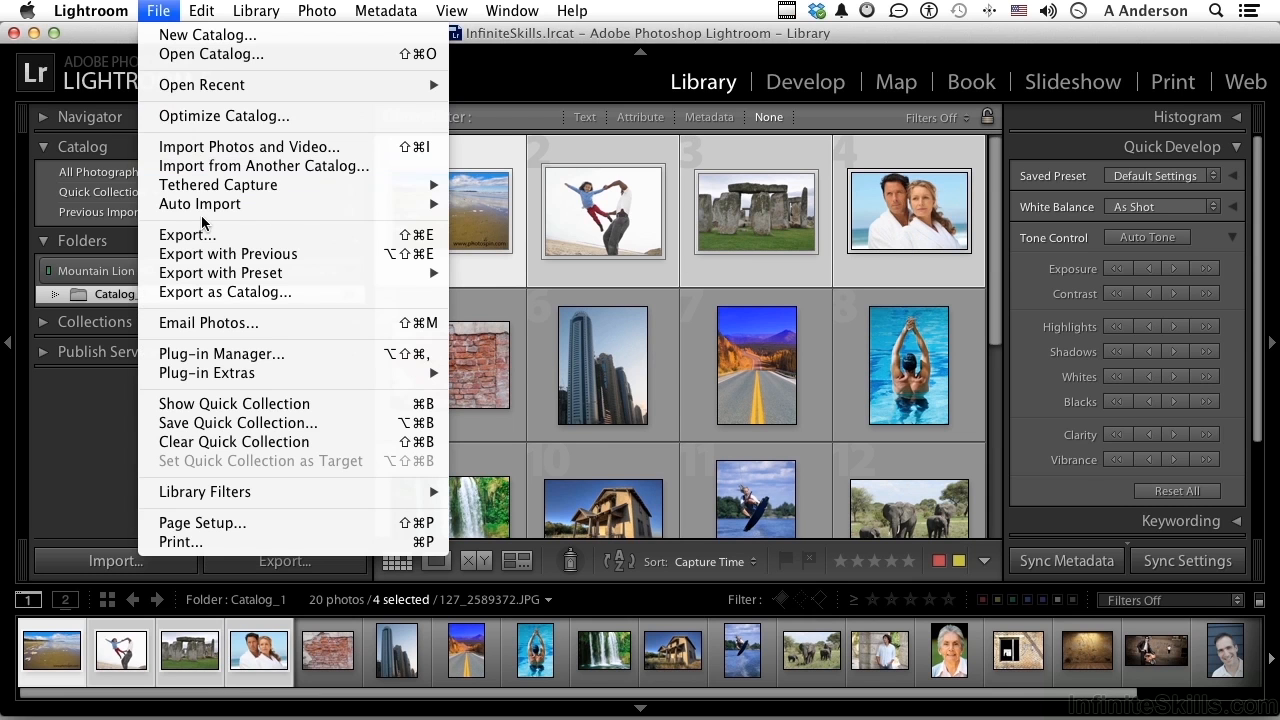
left_click(187, 234)
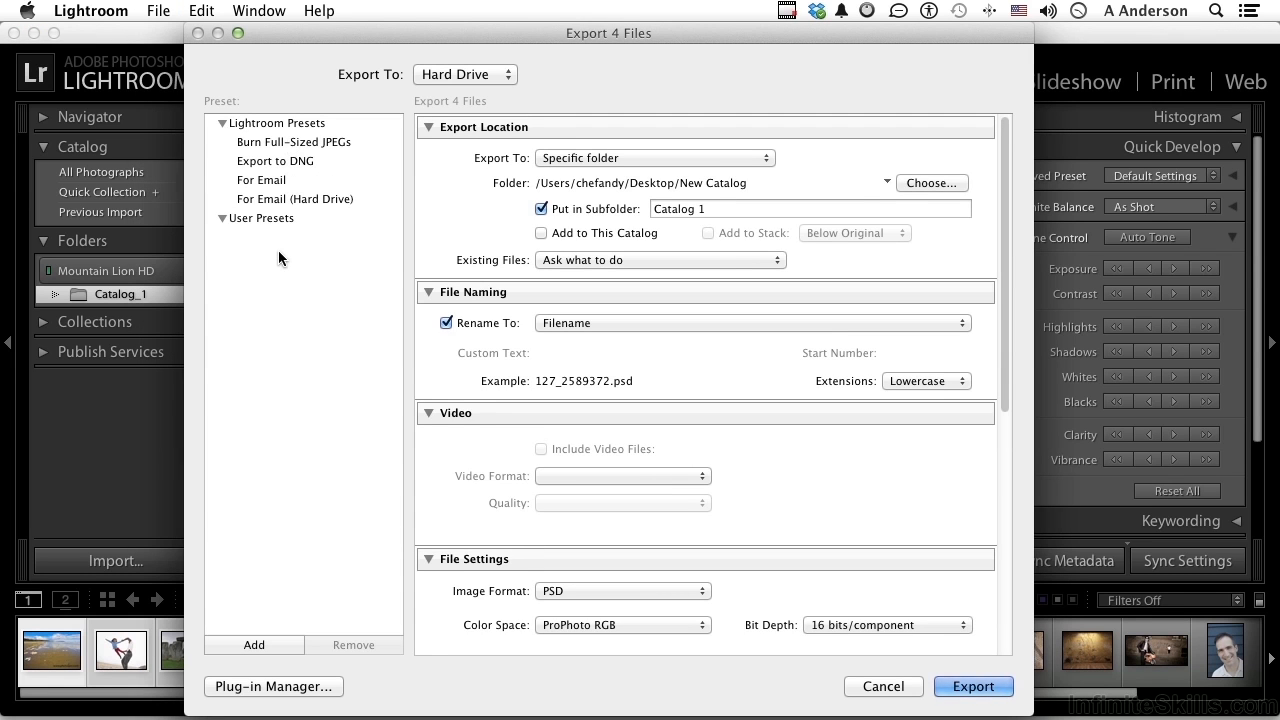
mouse_move(390, 107)
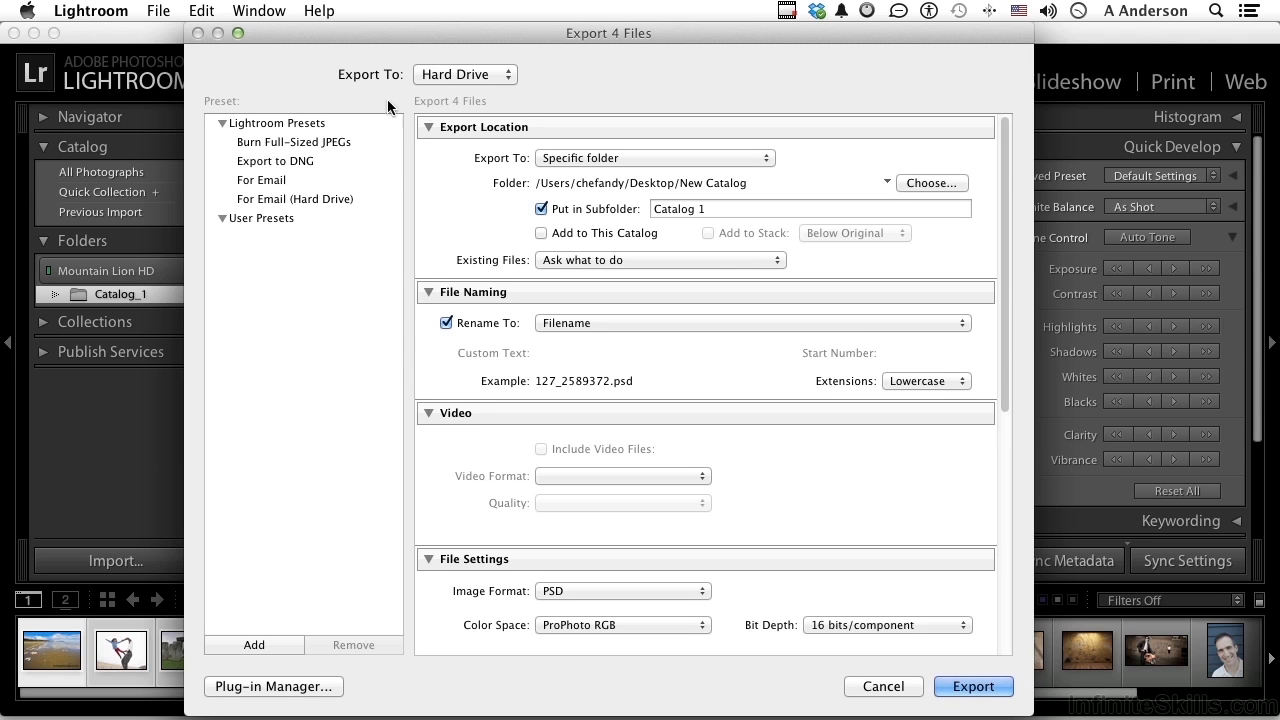
left_click(465, 74)
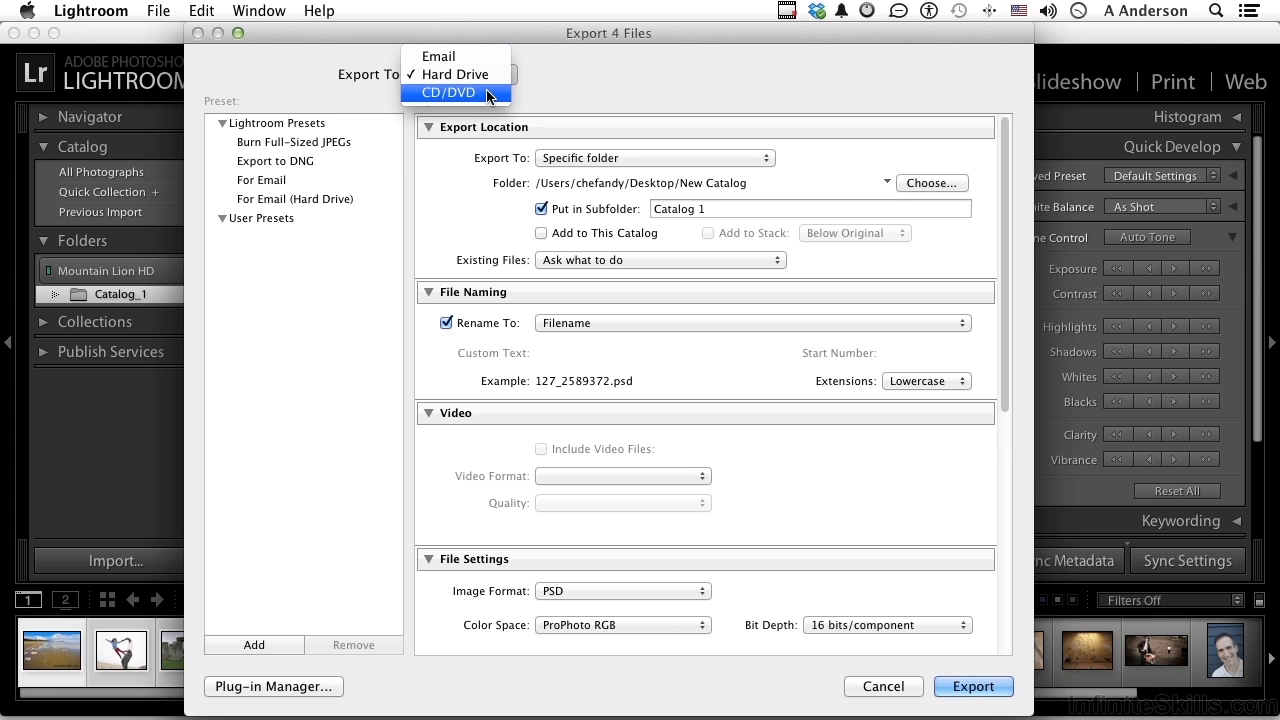
mouse_move(455, 74)
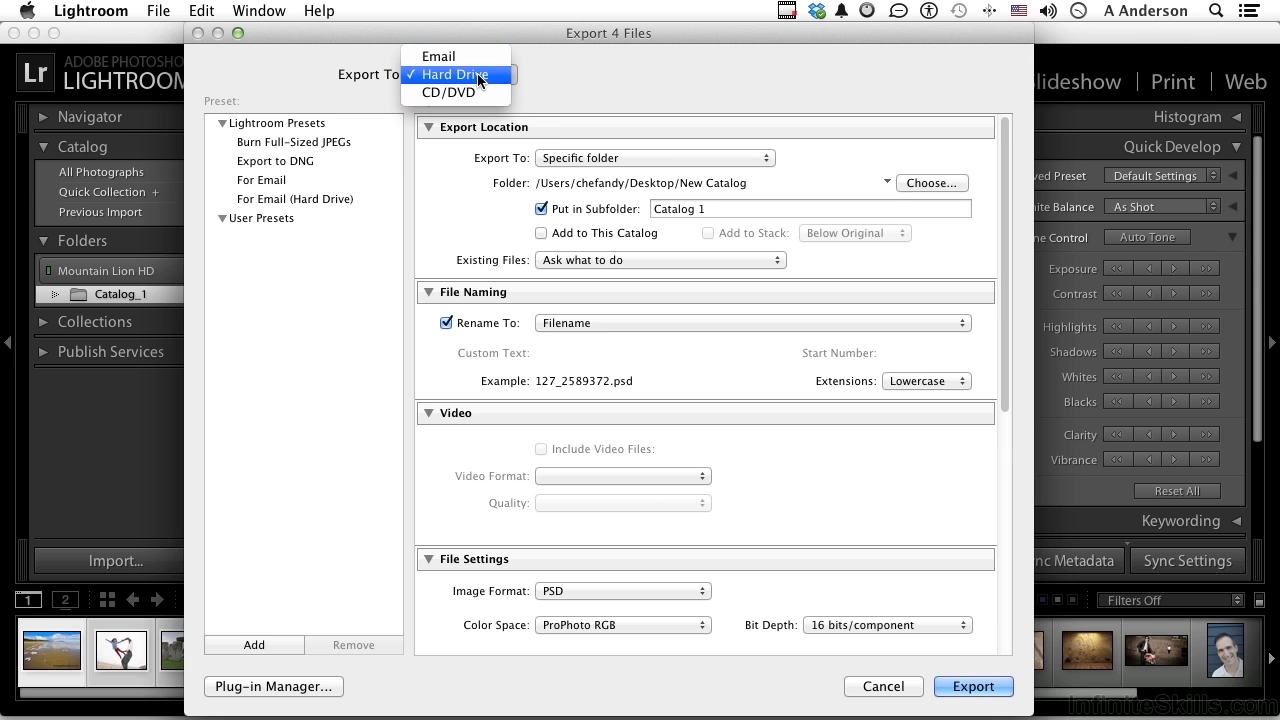
left_click(455, 74)
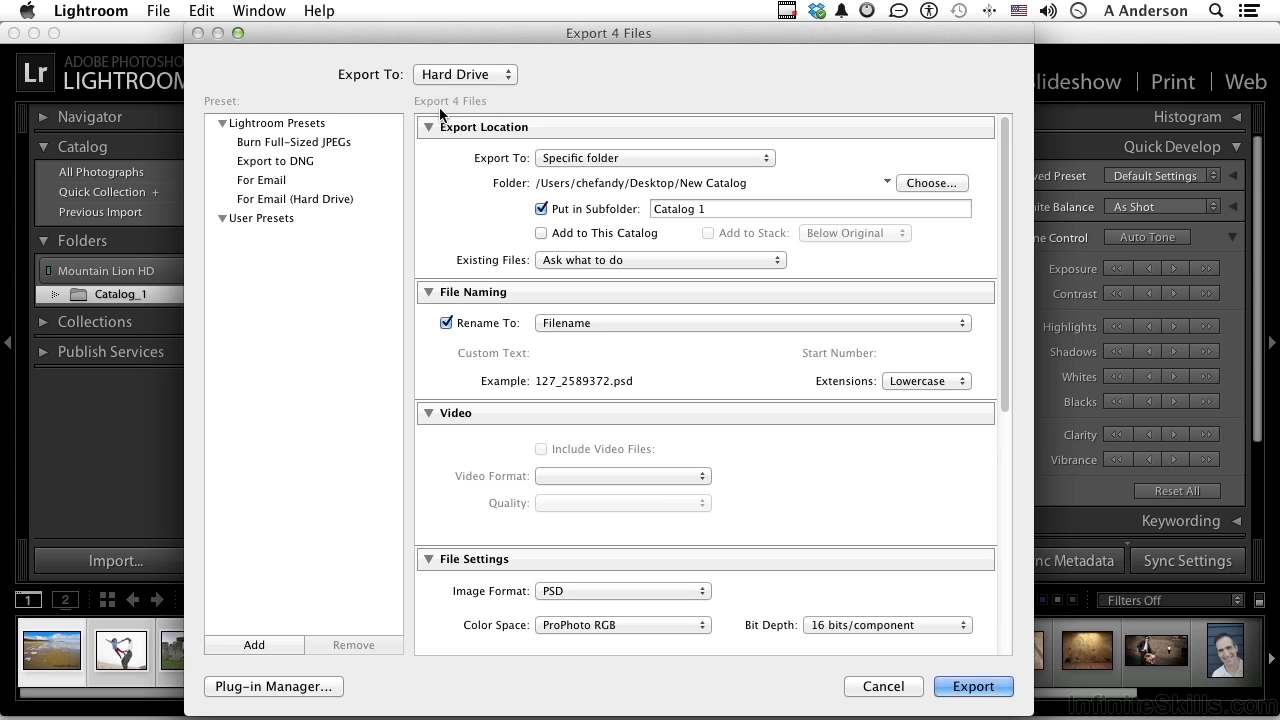
mouse_move(475, 112)
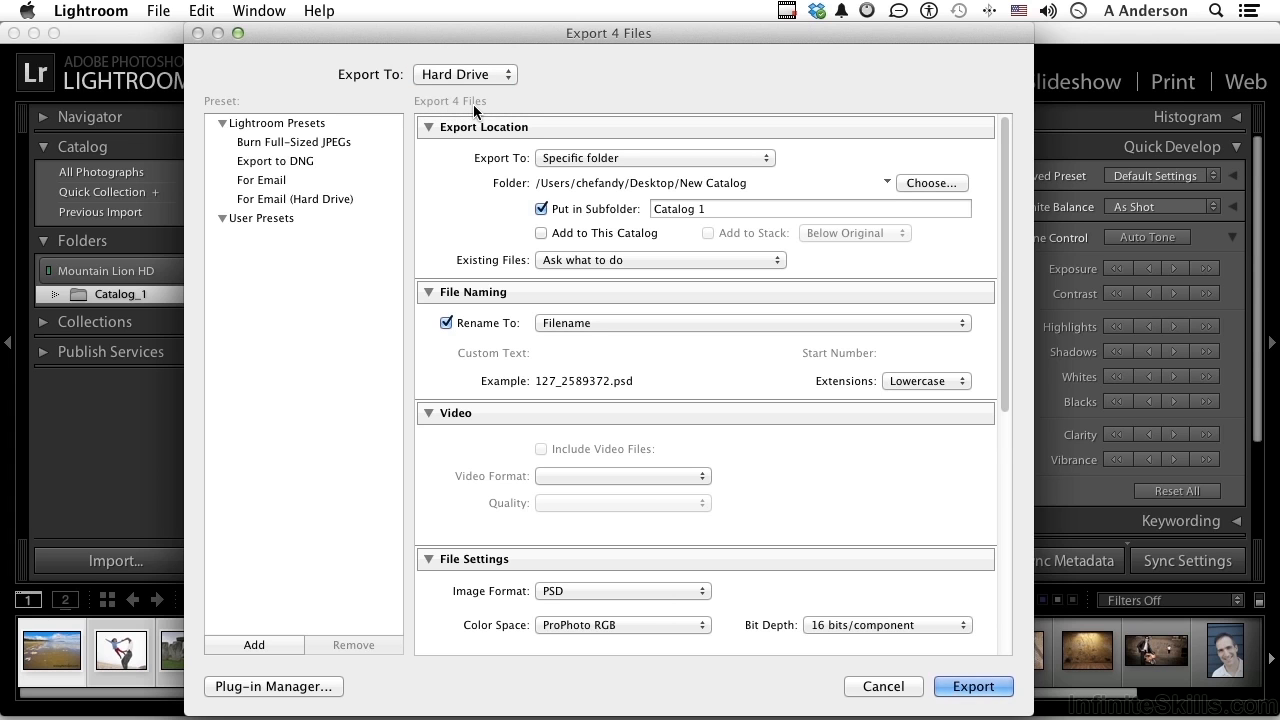
mouse_move(472, 86)
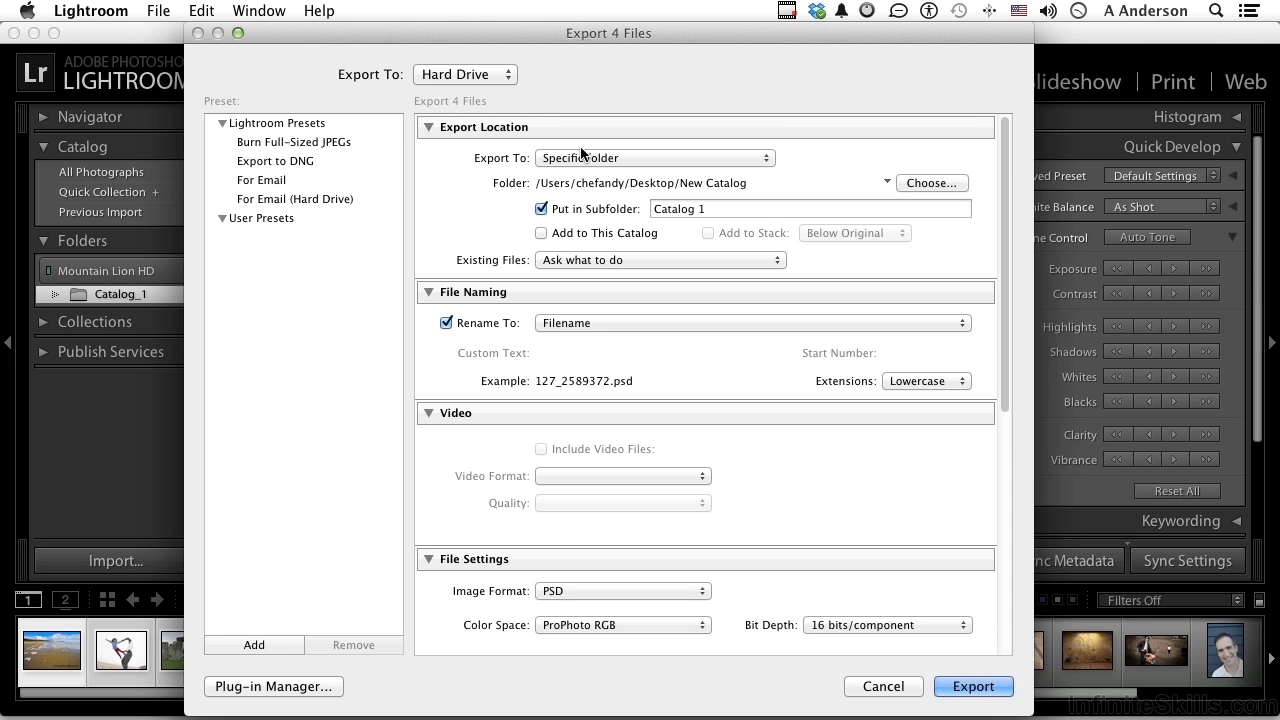
left_click(655, 157)
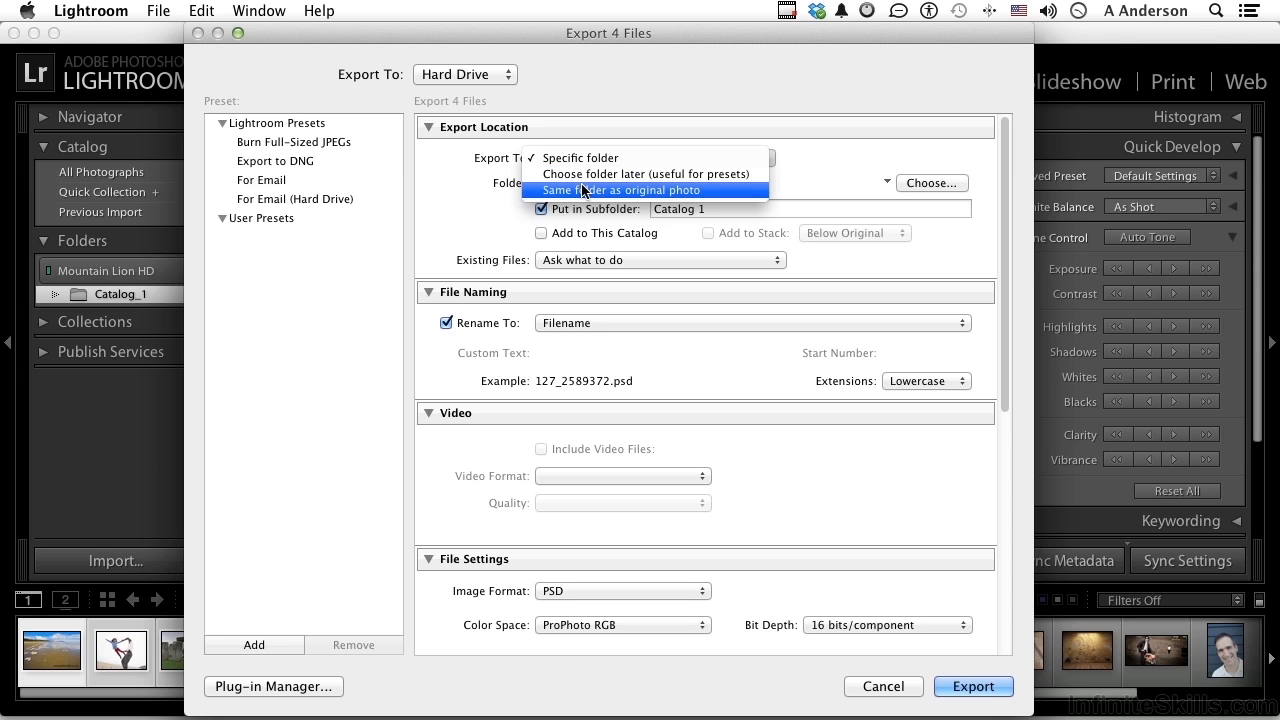
left_click(580, 157)
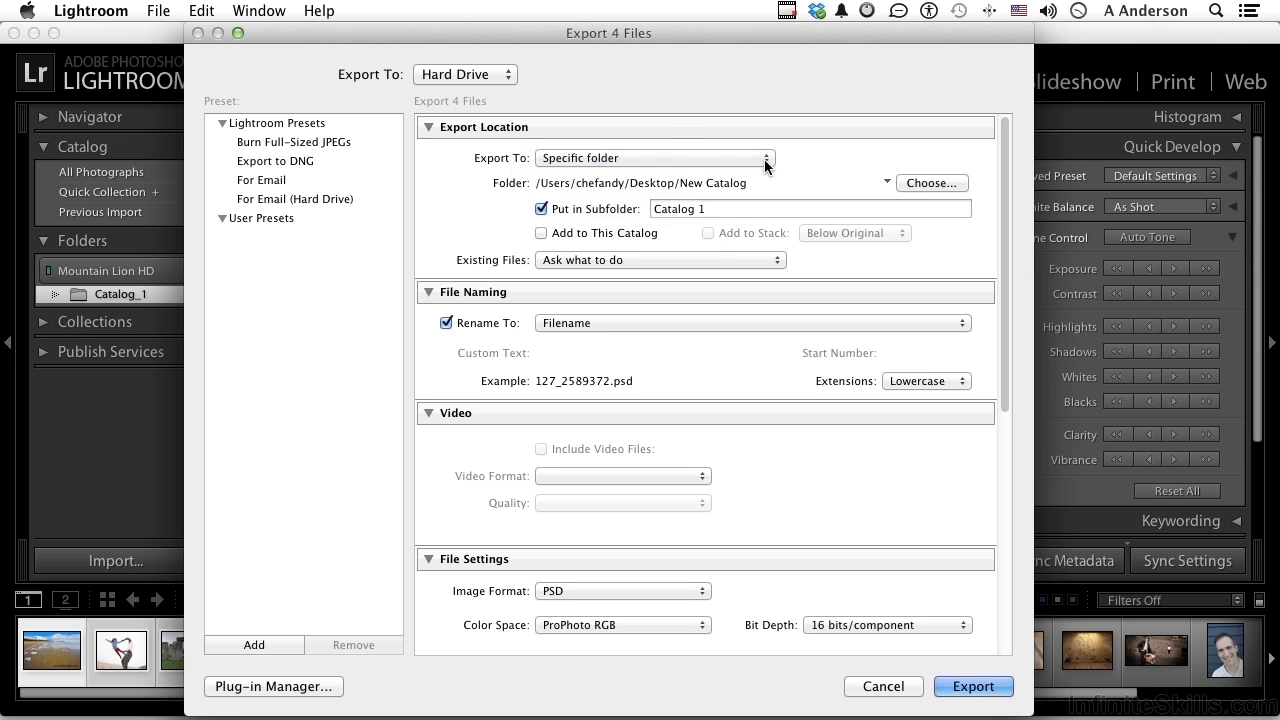
Create a 'Lightroom Exports' folder on the Desktop and set it as the export folder
left_click(931, 182)
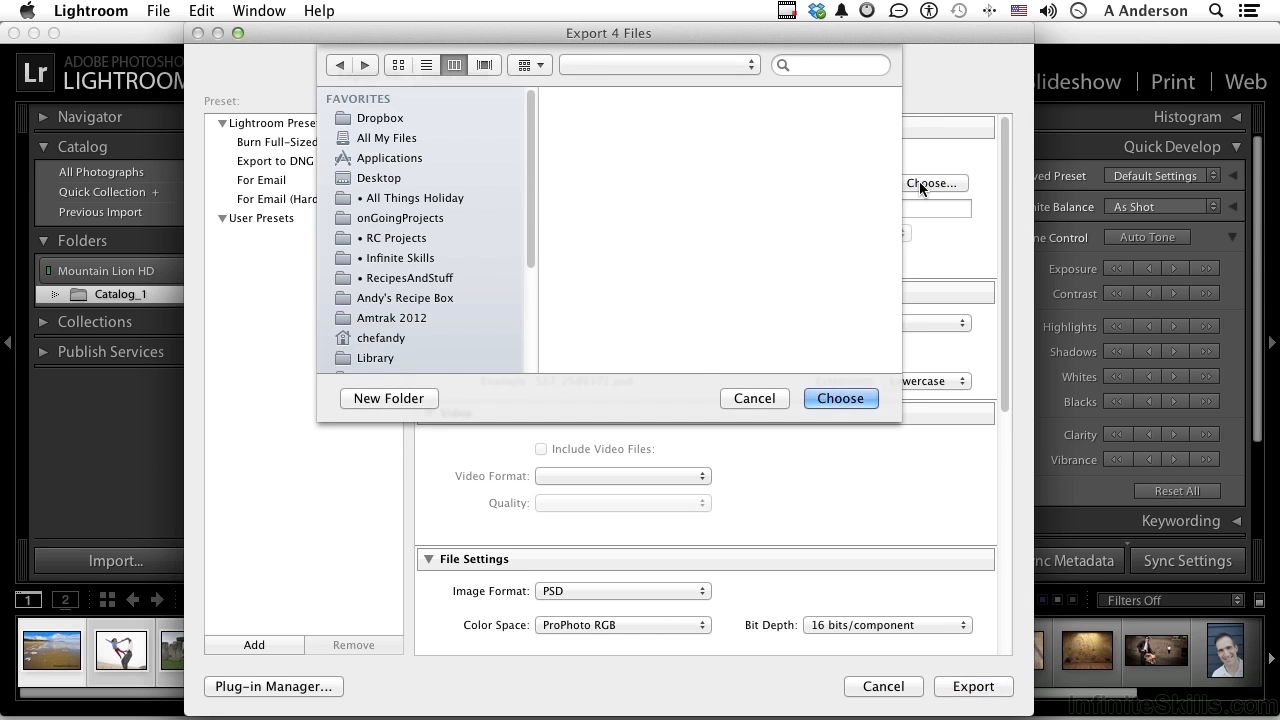
left_click(378, 177)
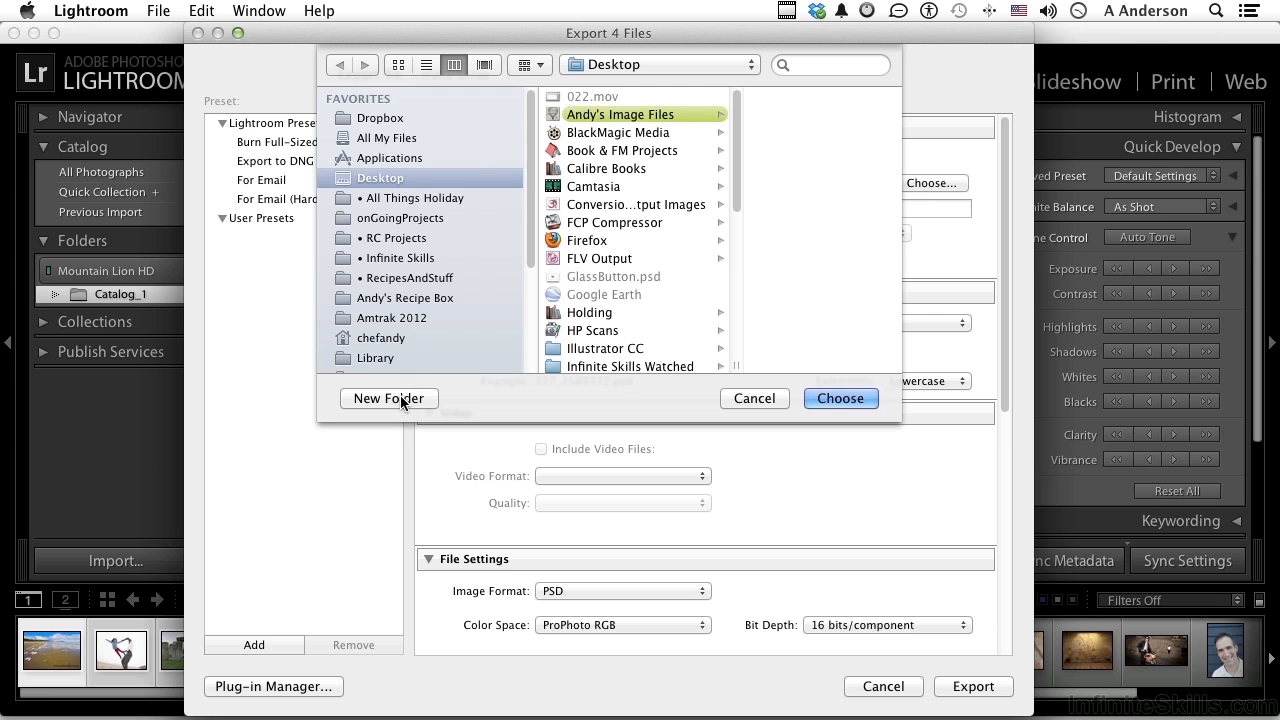
left_click(388, 398)
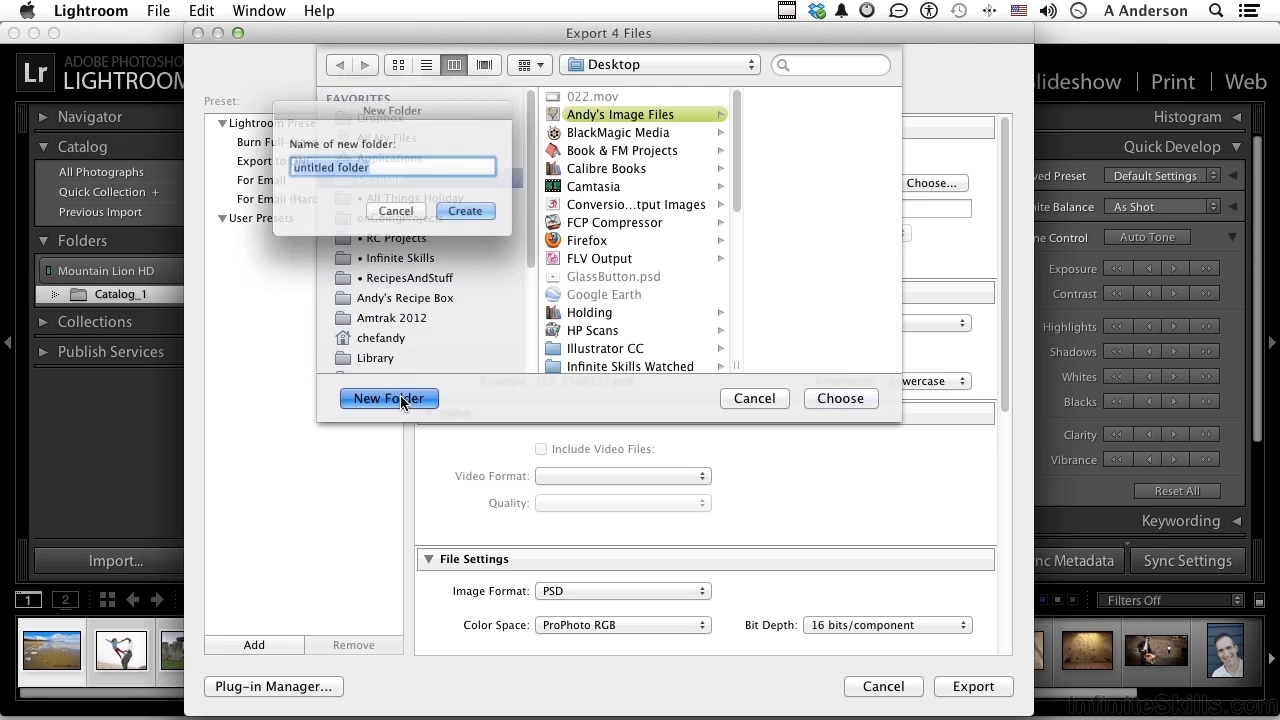
type("Lightroom Exports")
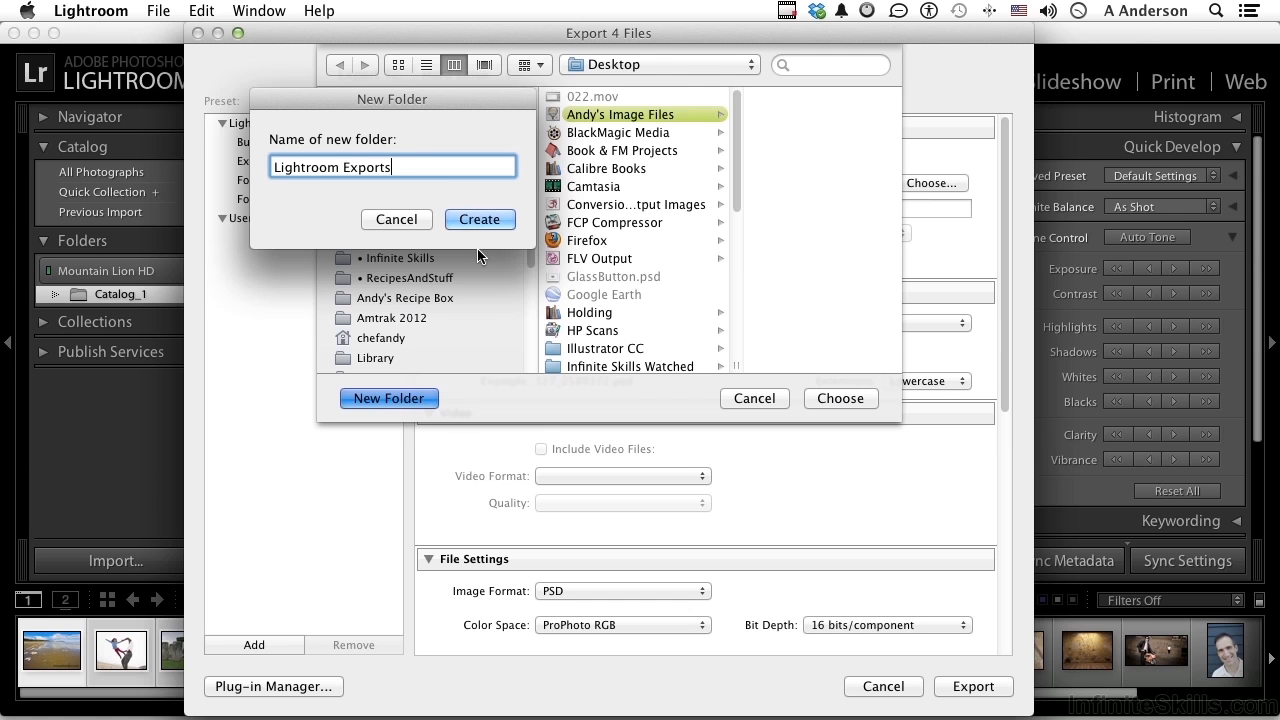
left_click(480, 219)
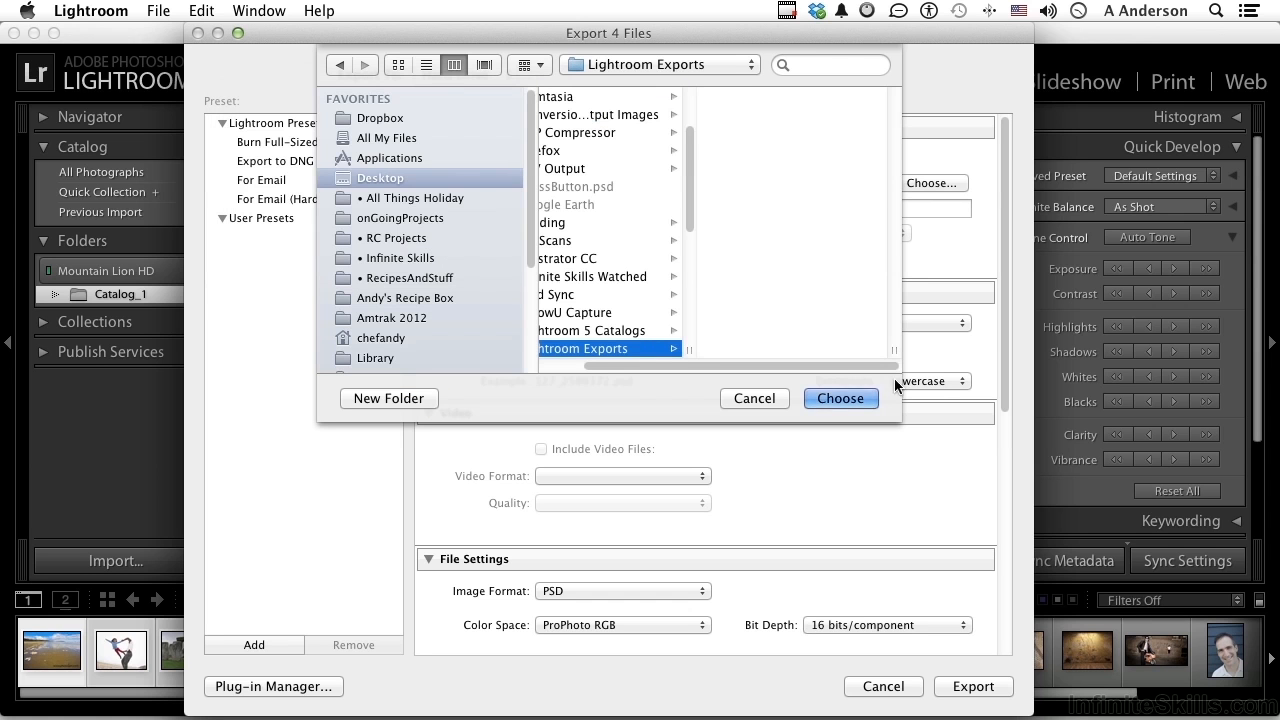
left_click(840, 398)
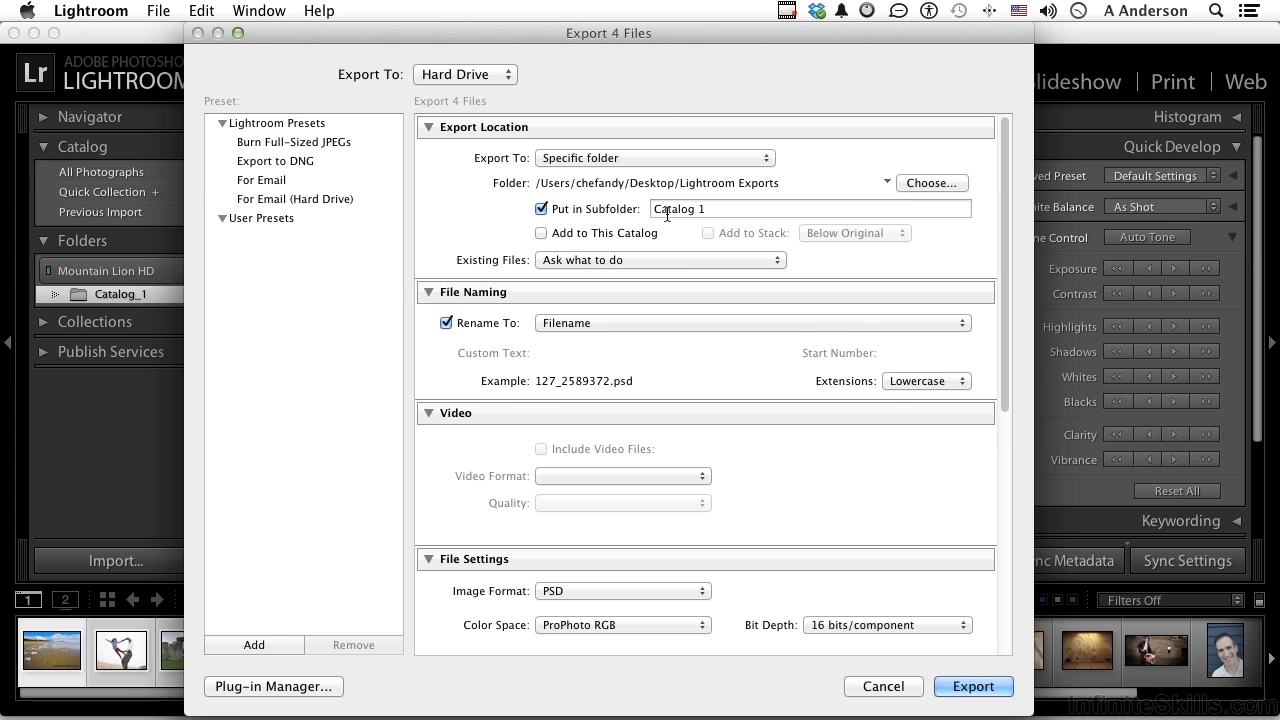
Name the subfolder 'Catalog 1 Exports' and review the Existing Files options
left_click(810, 208)
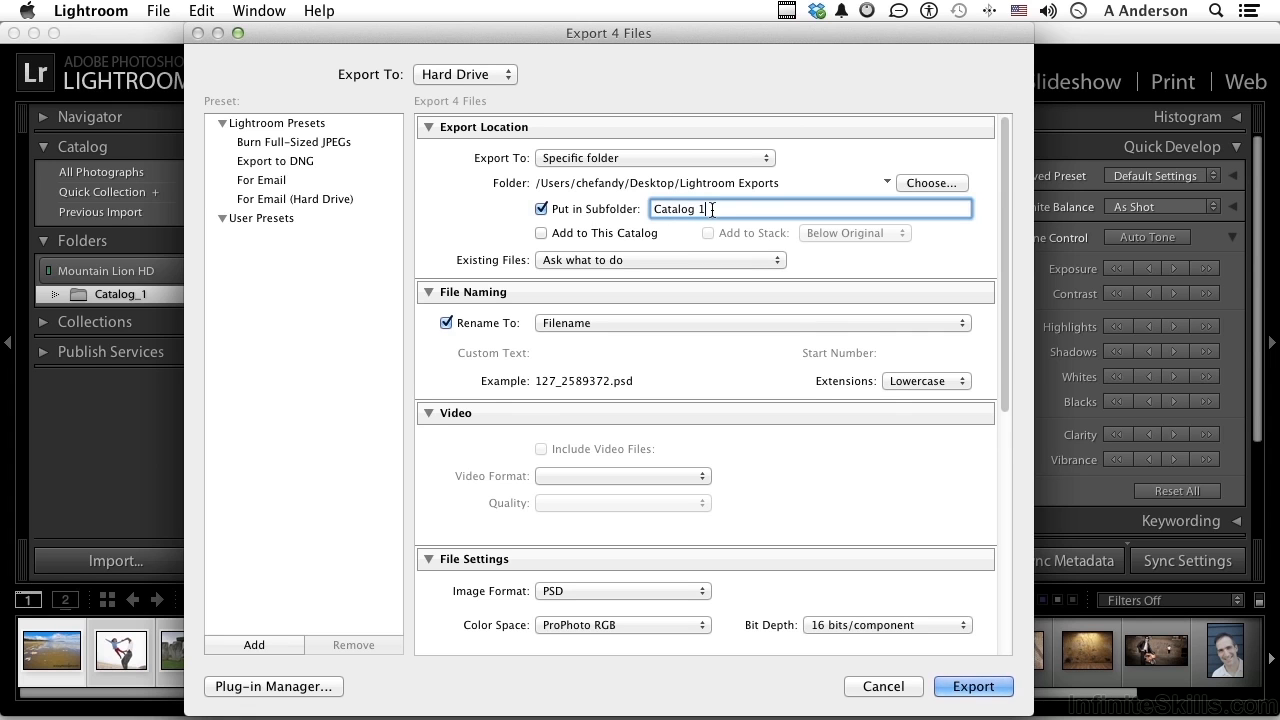
type("Exports")
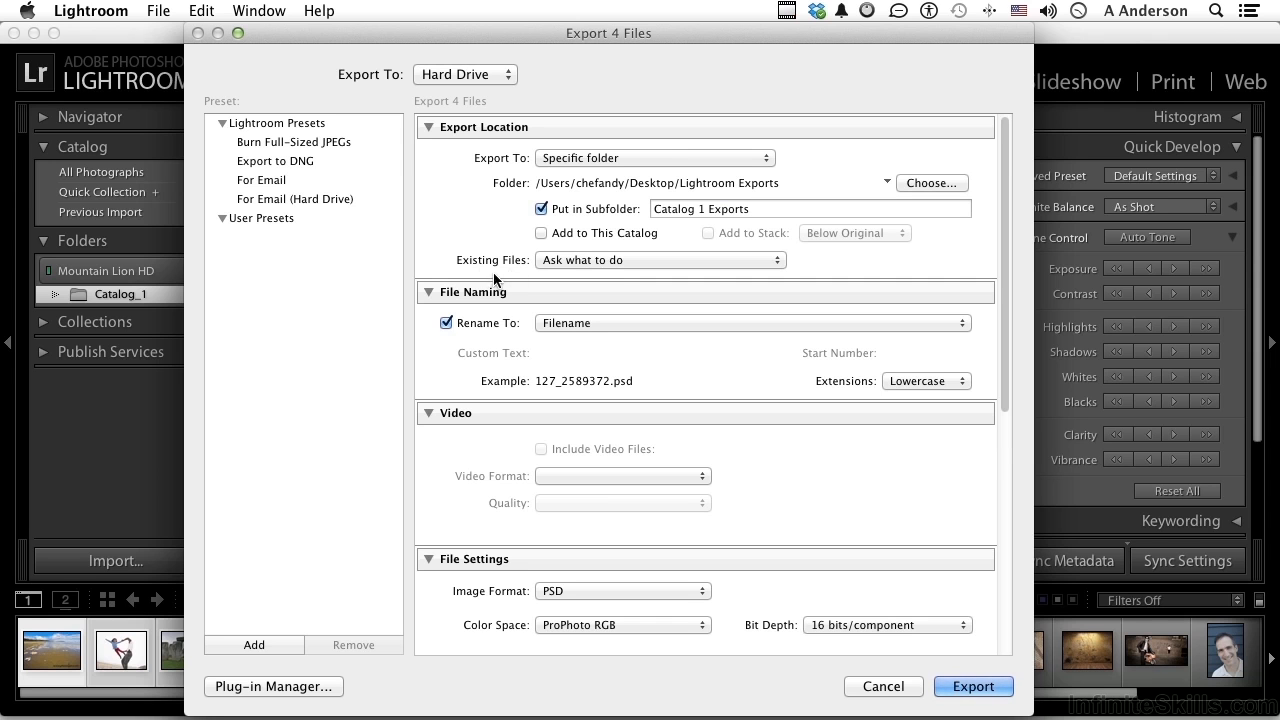
mouse_move(575, 268)
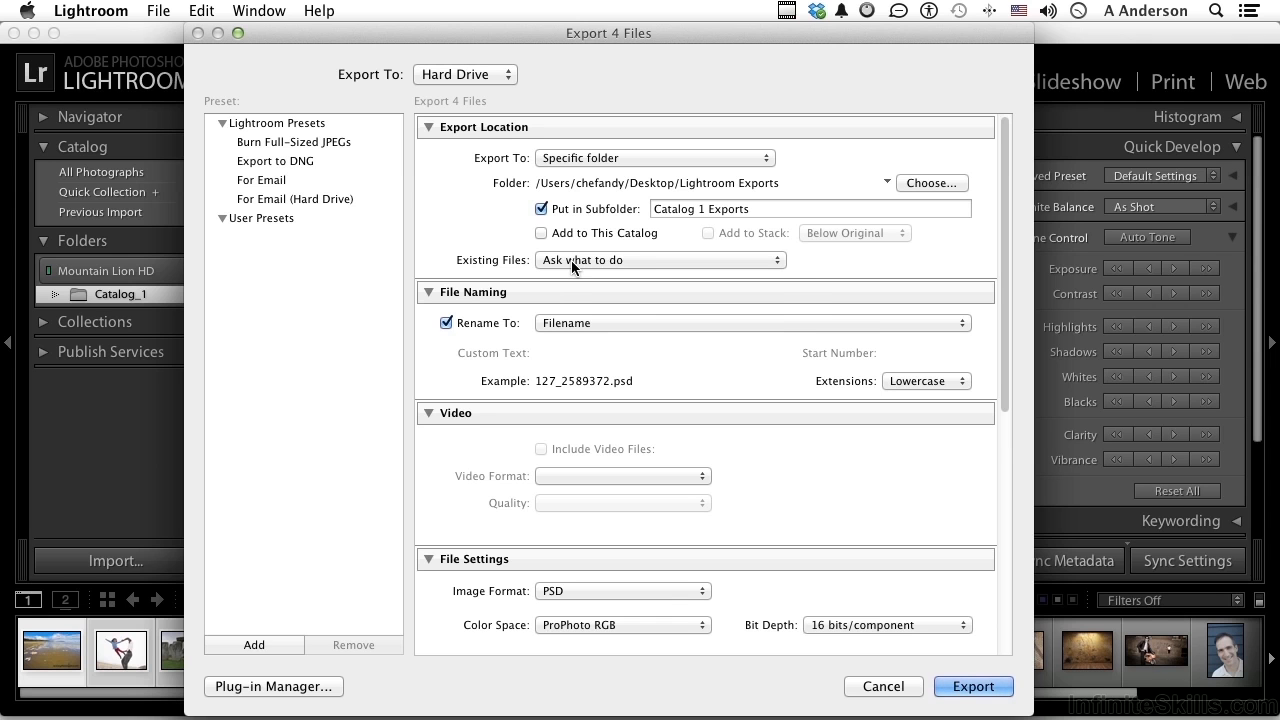
left_click(660, 260)
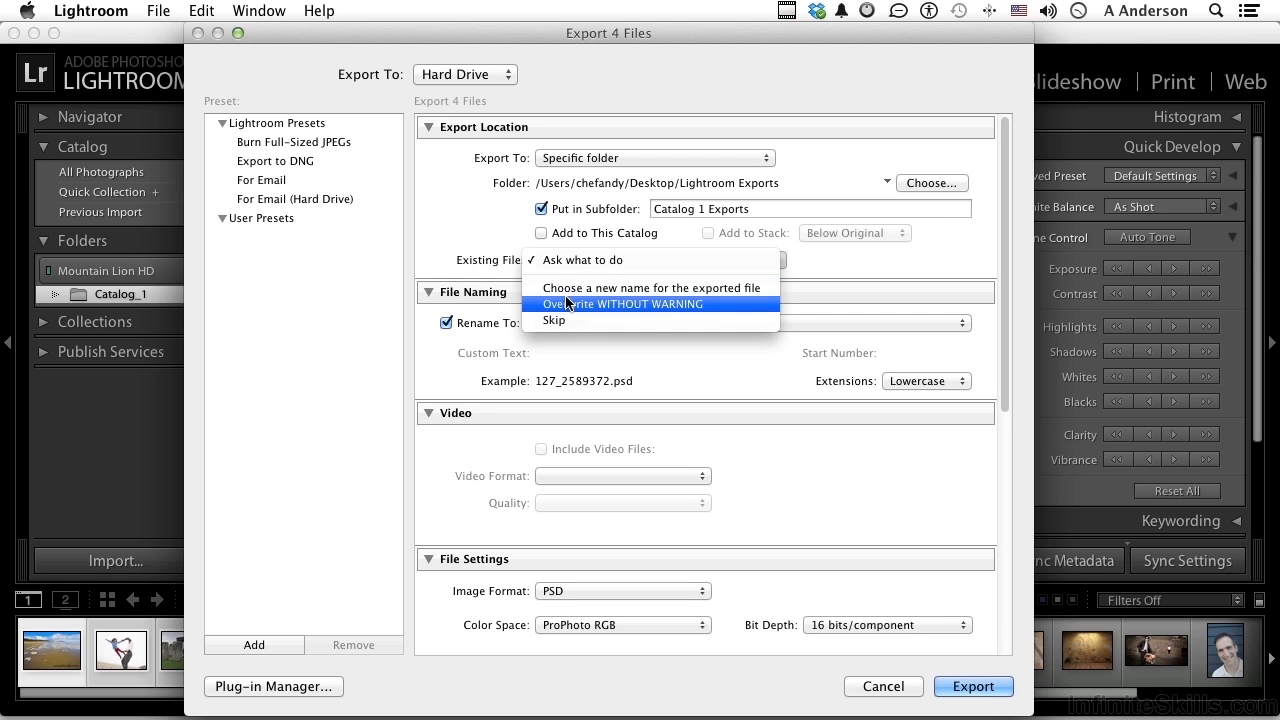
mouse_move(567, 333)
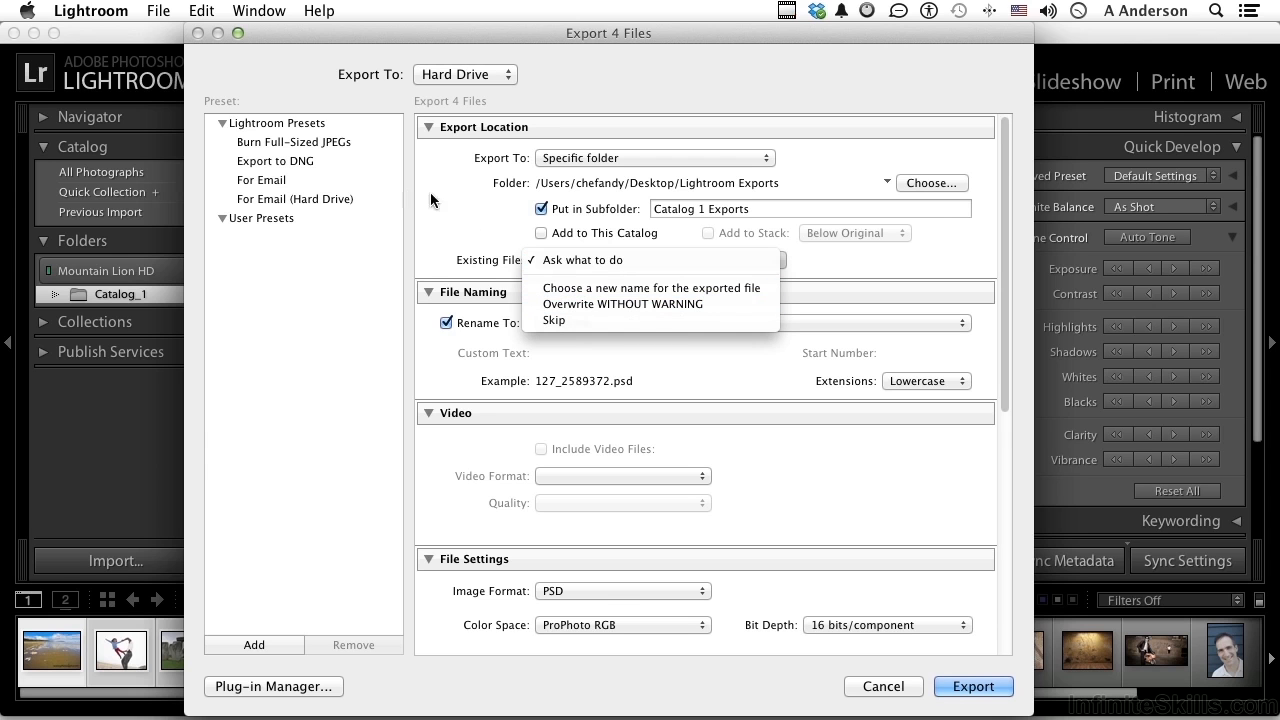
Keep asking about existing files, naming by original filename with lowercase extensions
left_click(583, 260)
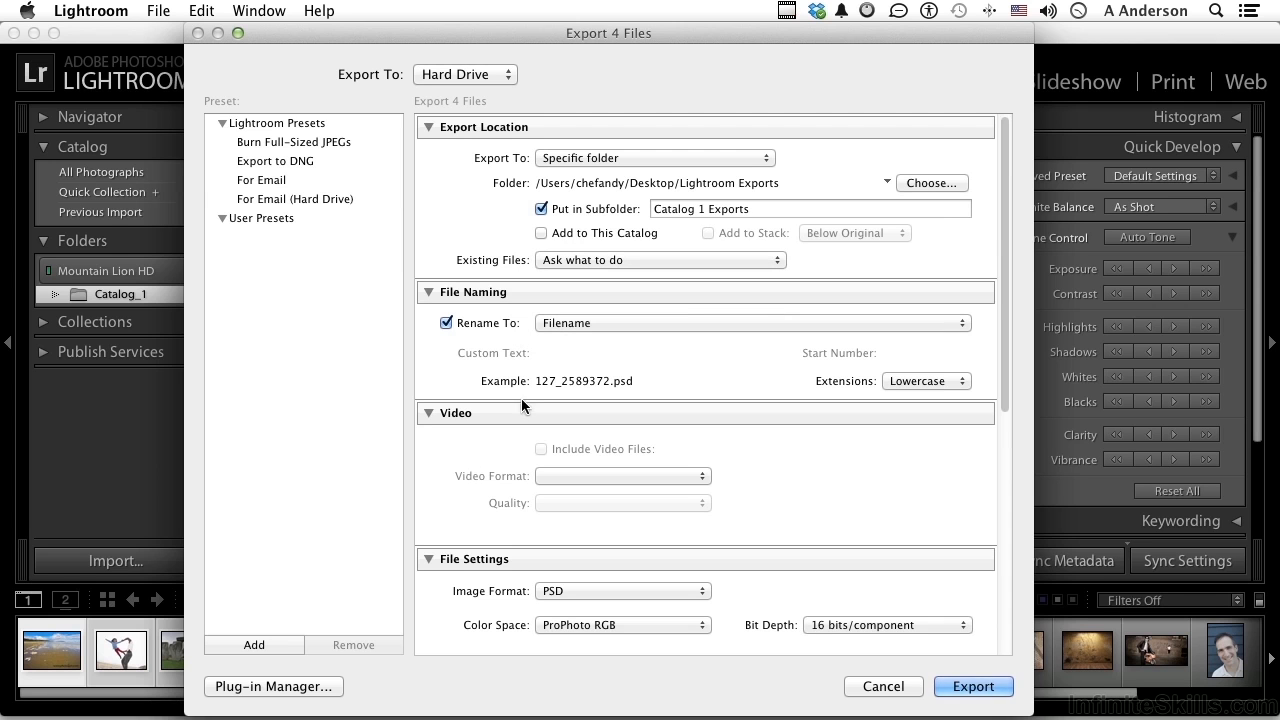
left_click(752, 322)
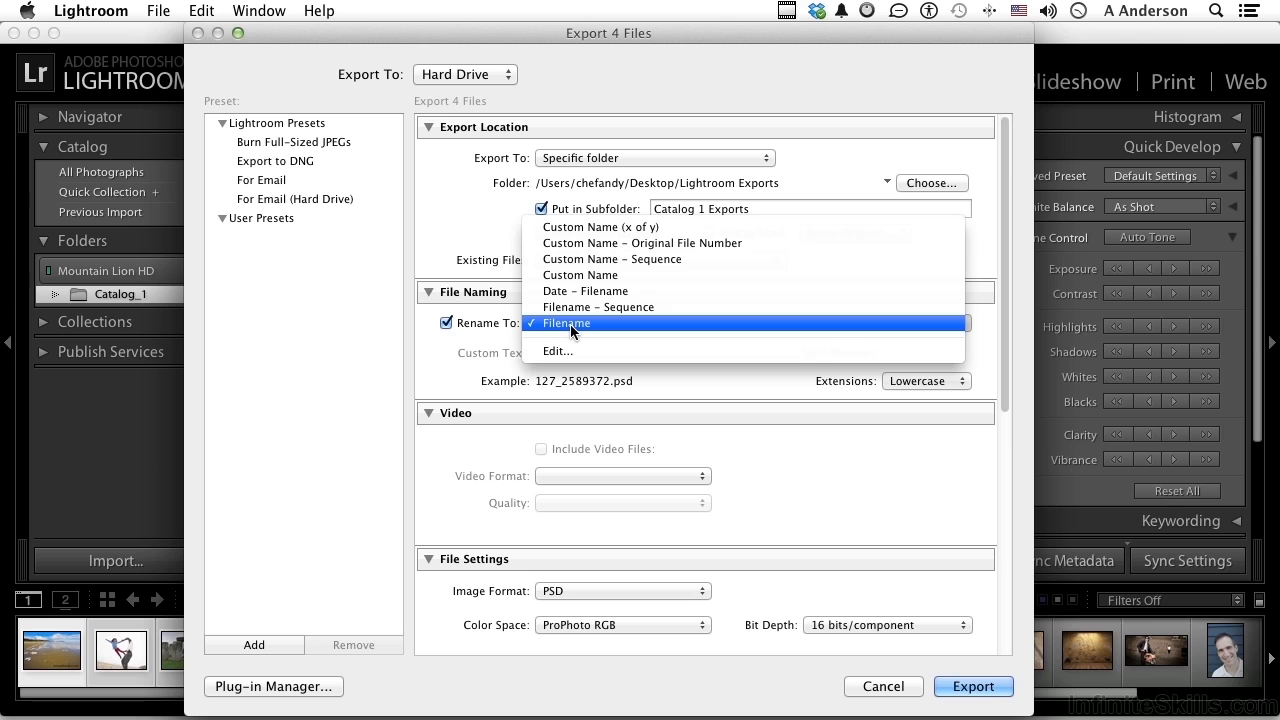
left_click(567, 323)
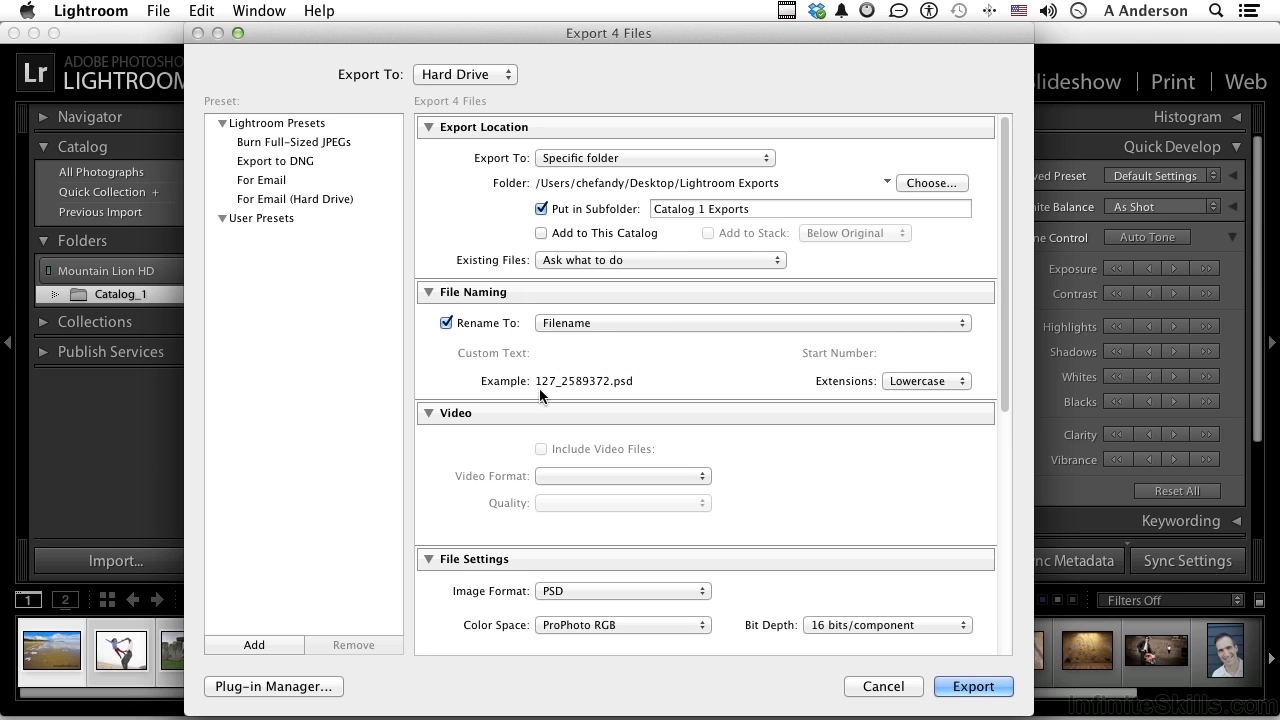
mouse_move(918, 393)
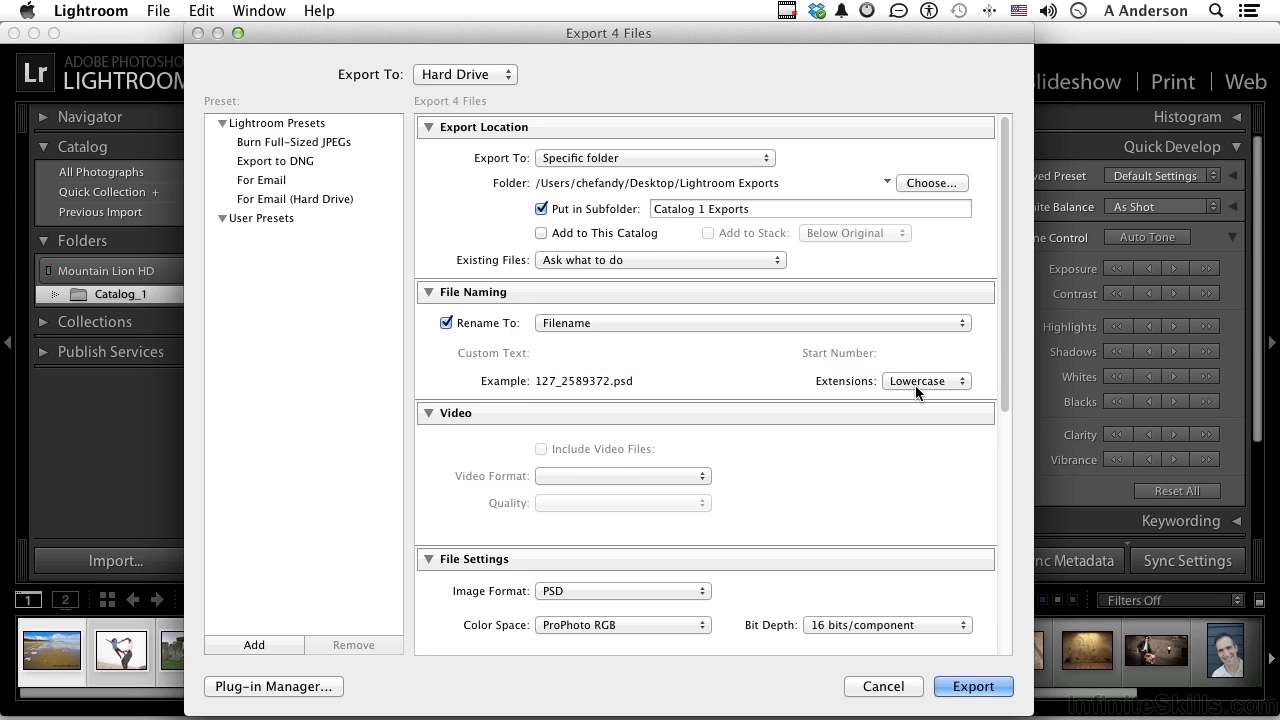
left_click(925, 381)
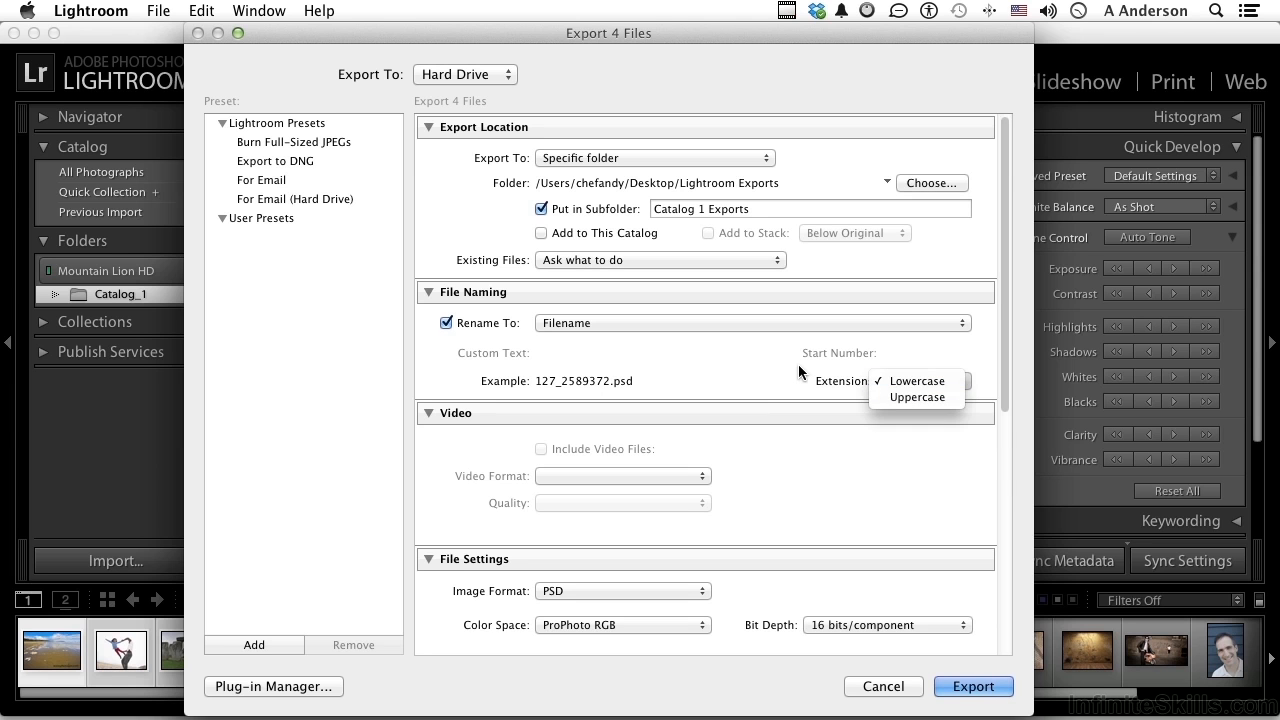
left_click(915, 381)
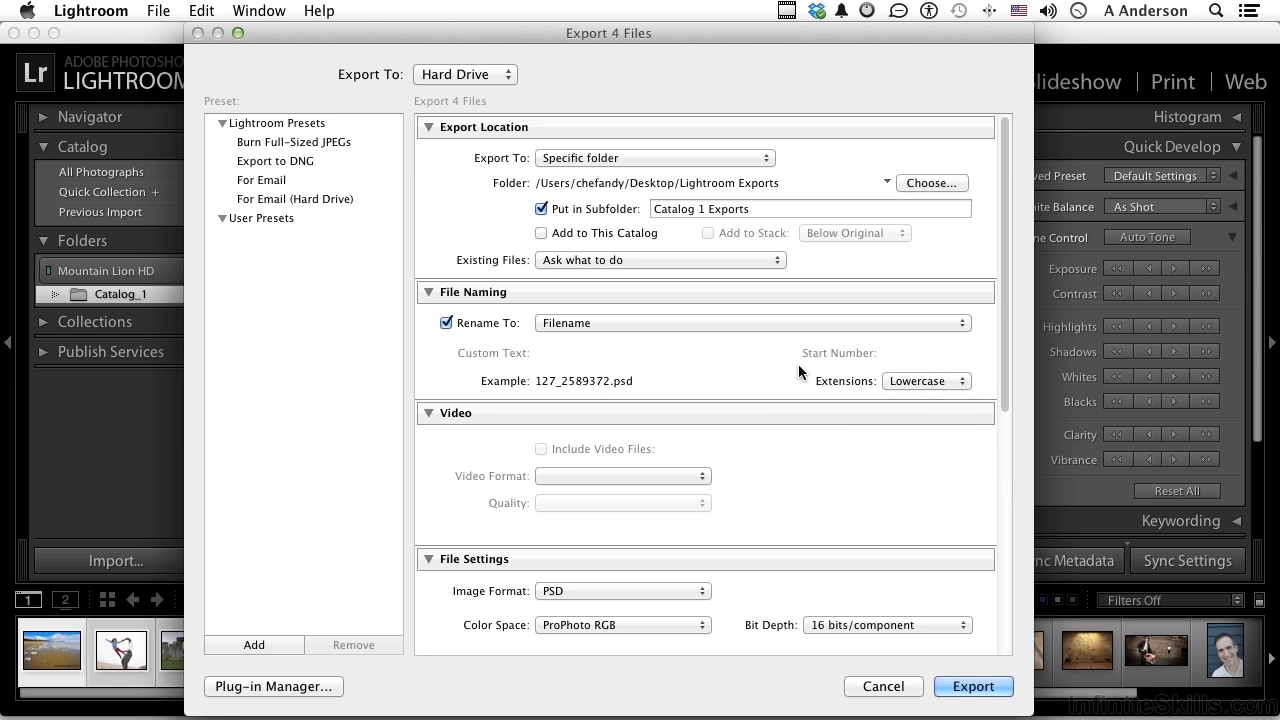
mouse_move(405, 438)
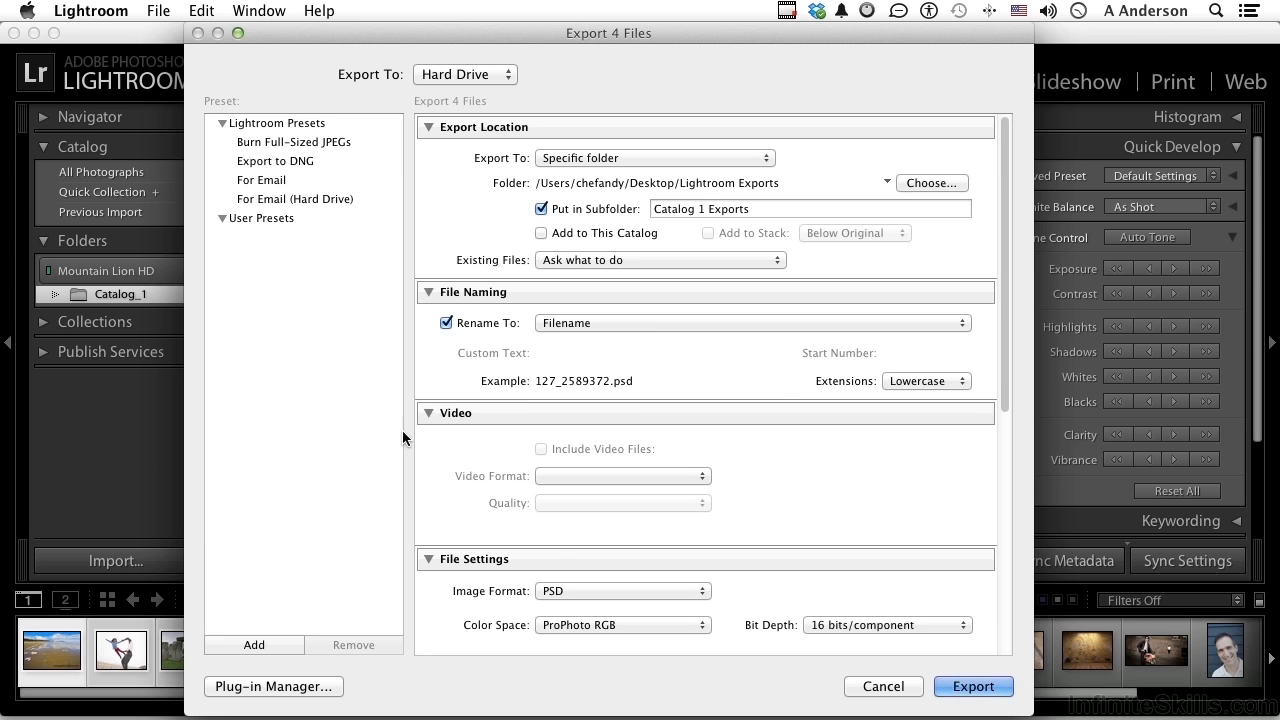
mouse_move(772, 511)
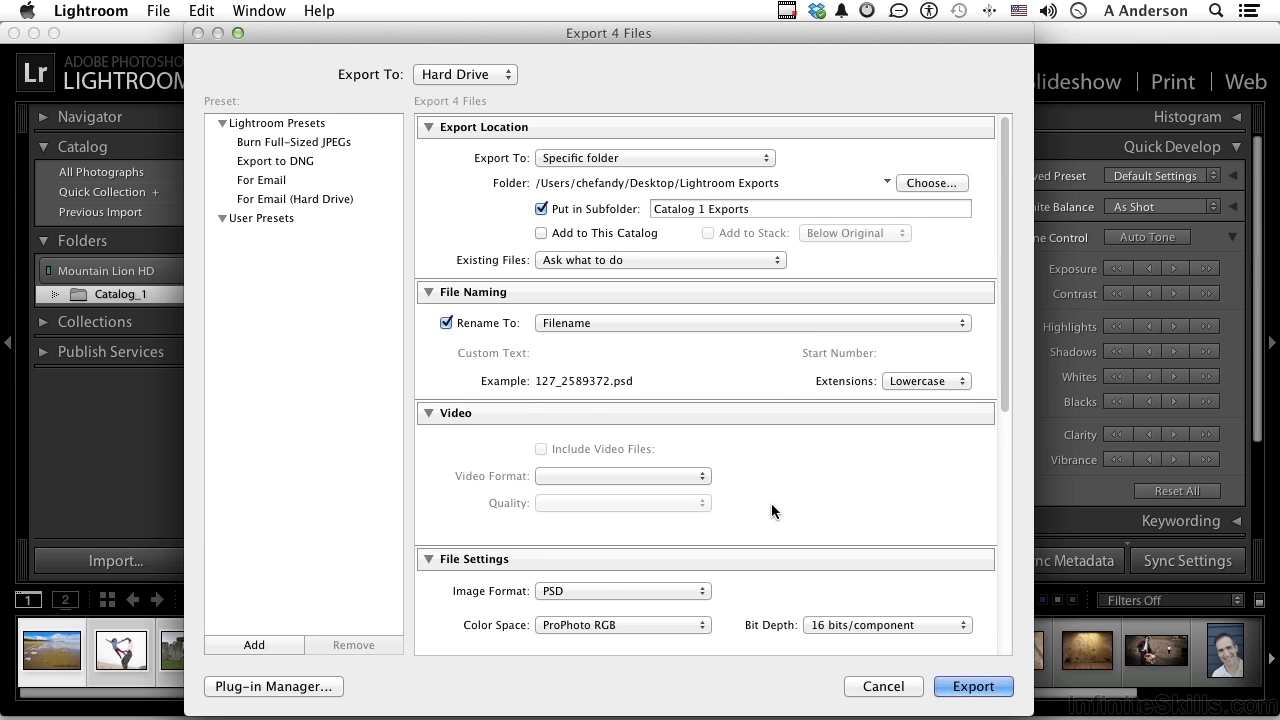
Keep PSD format and ProPhoto RGB, and set bit depth to 8 bits/component
scroll("down", 3)
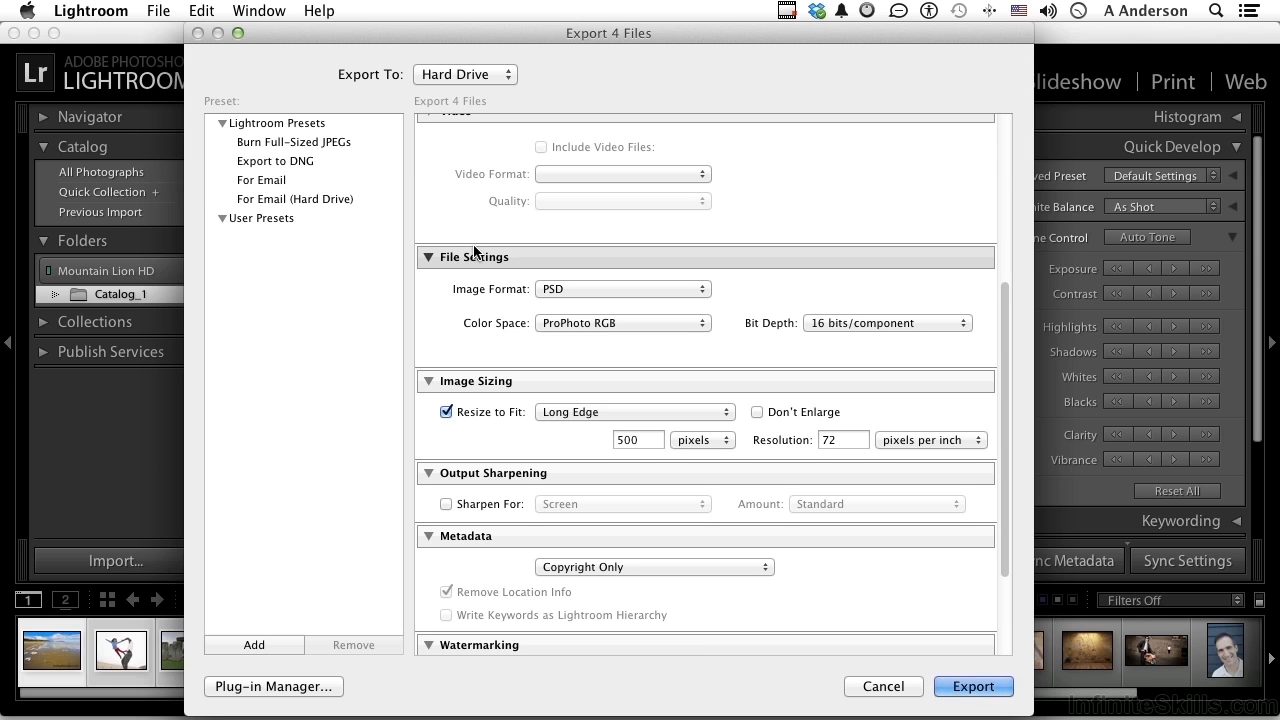
left_click(622, 289)
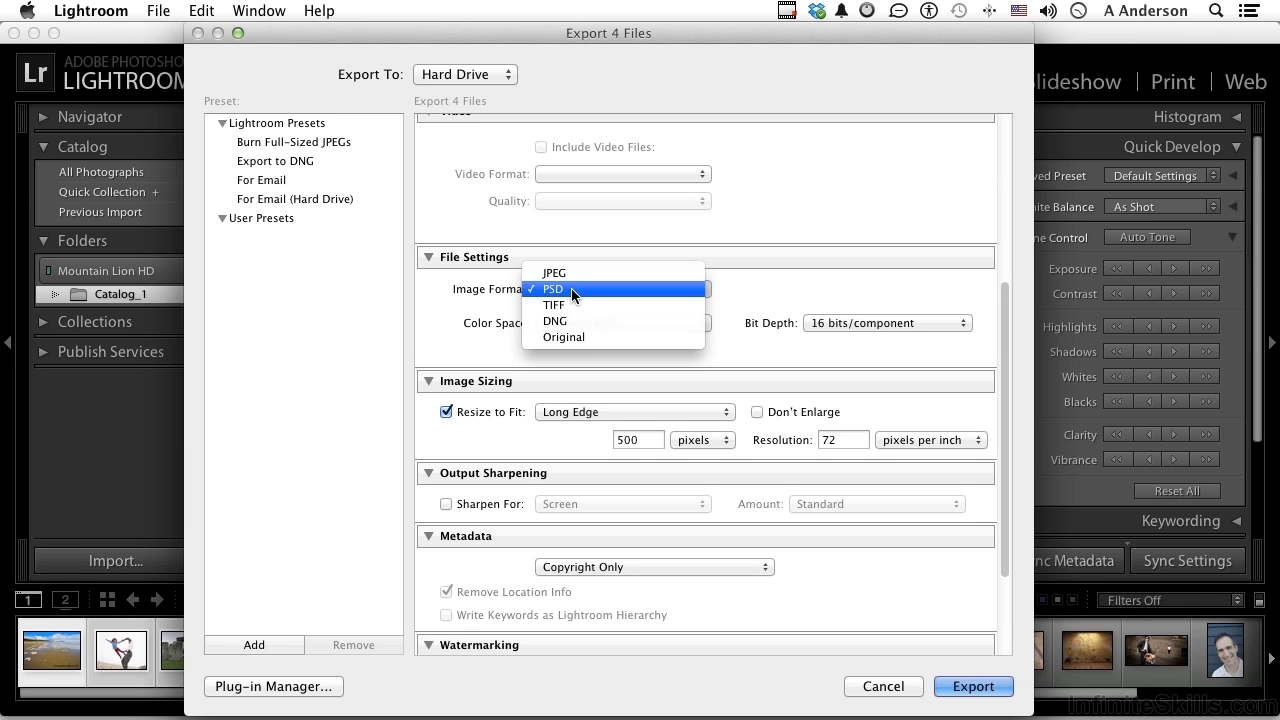
left_click(553, 288)
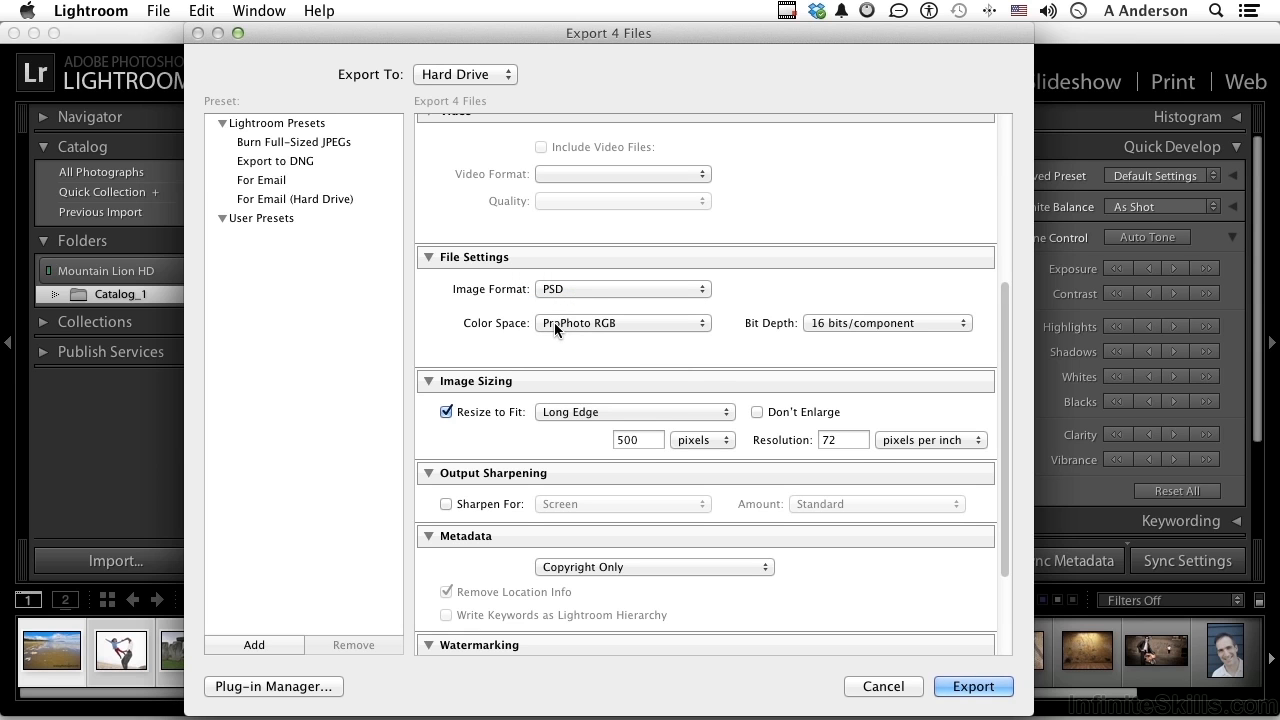
left_click(622, 322)
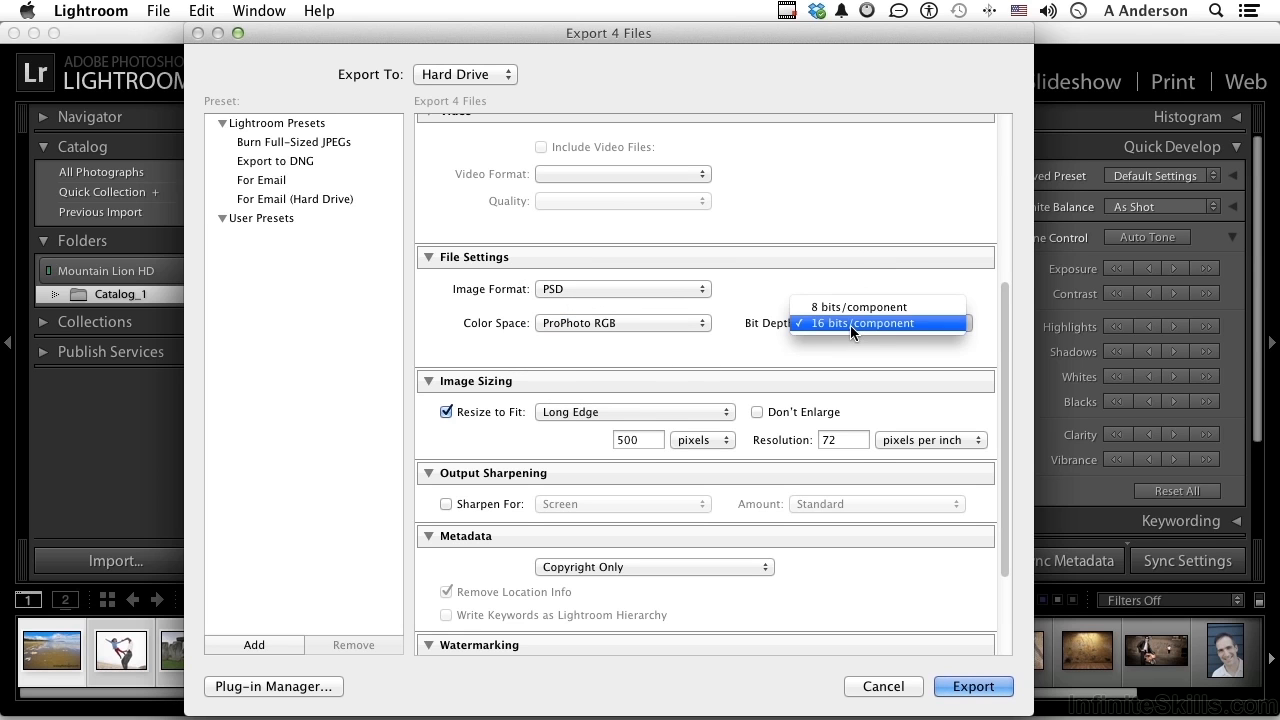
mouse_move(853, 307)
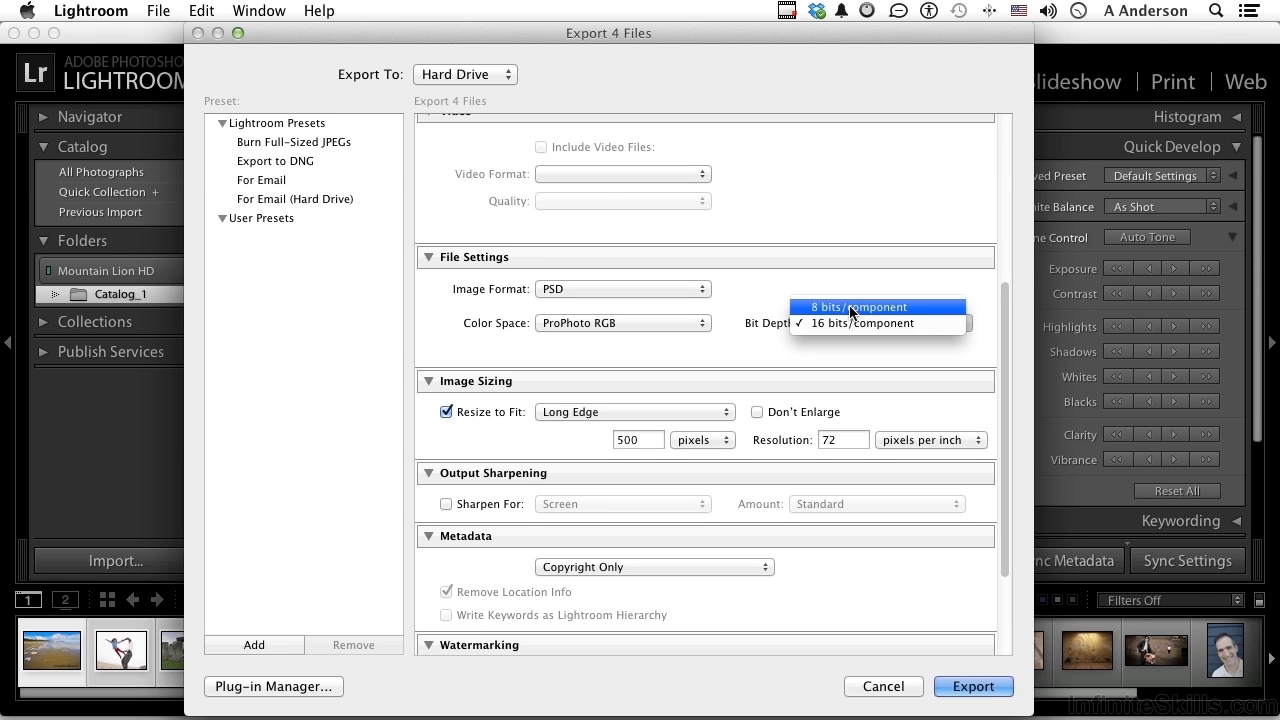
left_click(857, 307)
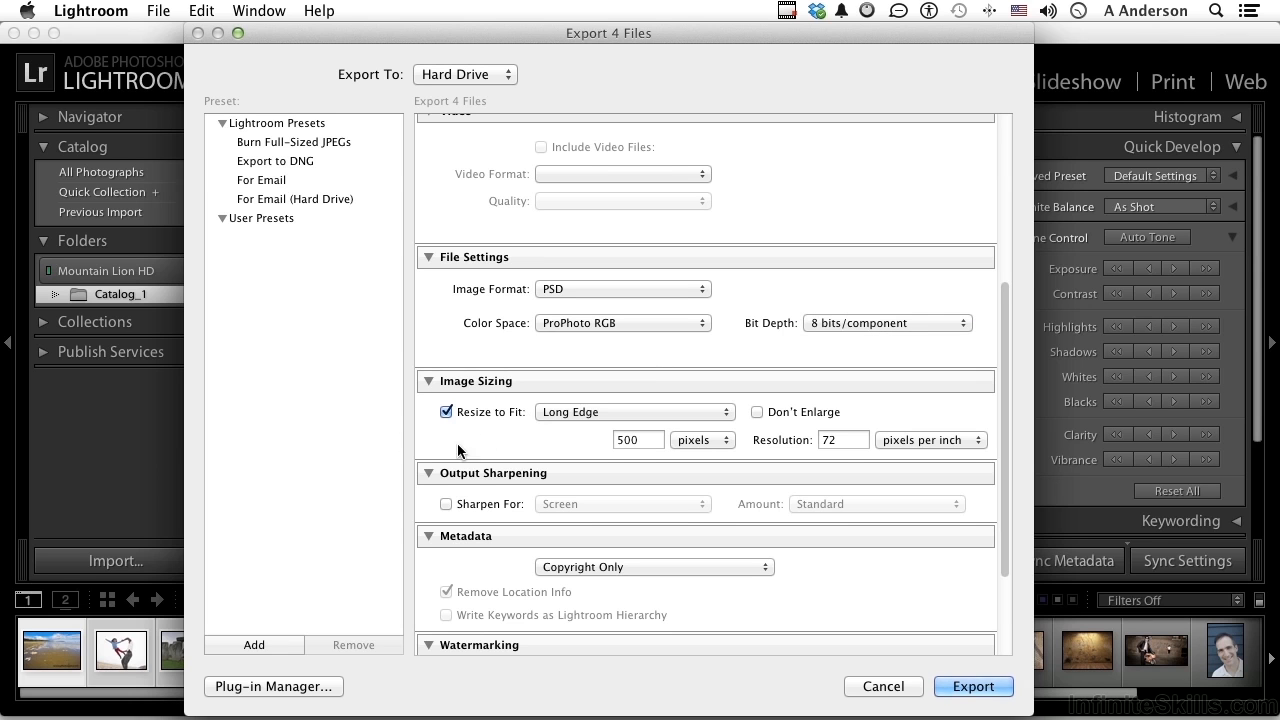
scroll("down", 3)
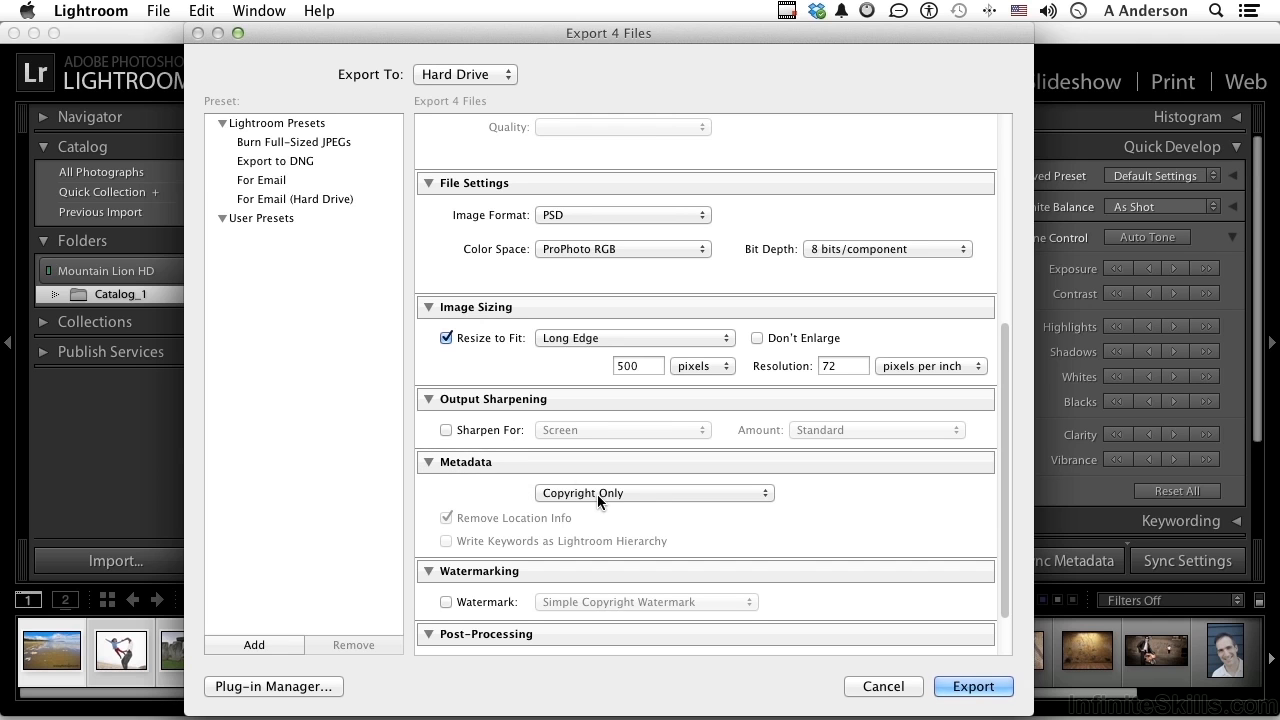
left_click(654, 492)
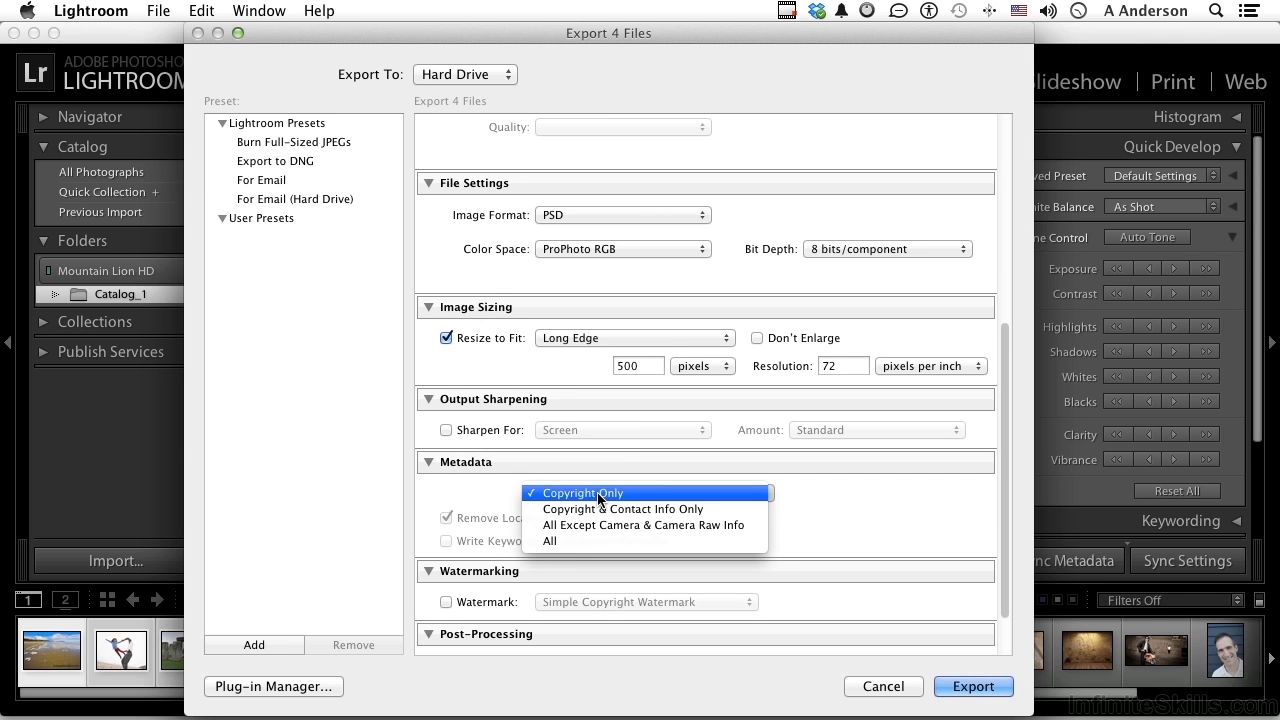
left_click(583, 492)
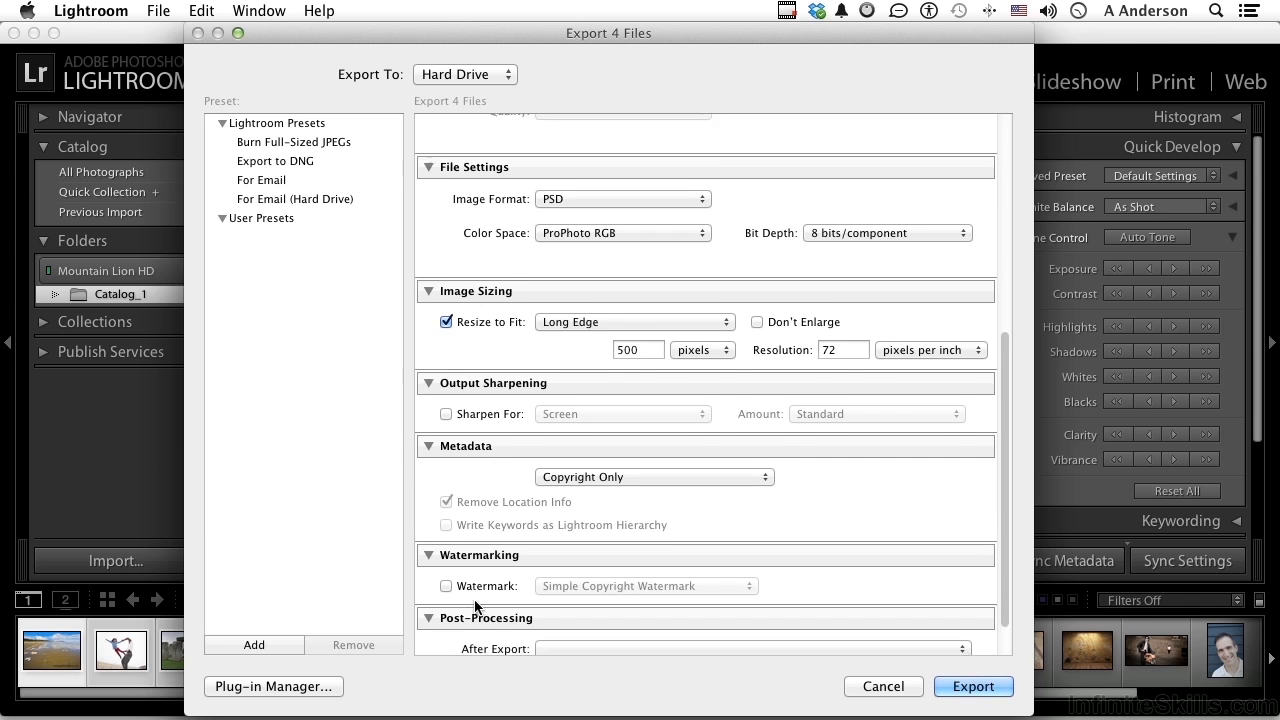
scroll("down", 3)
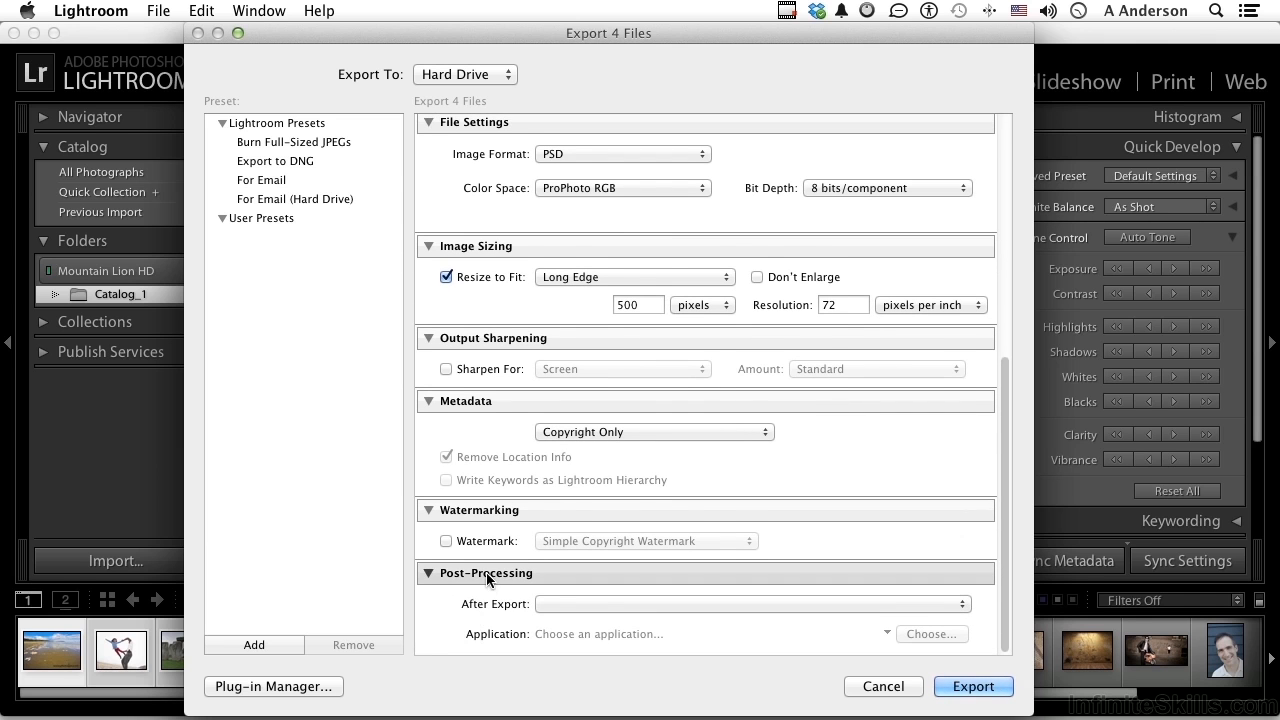
left_click(750, 603)
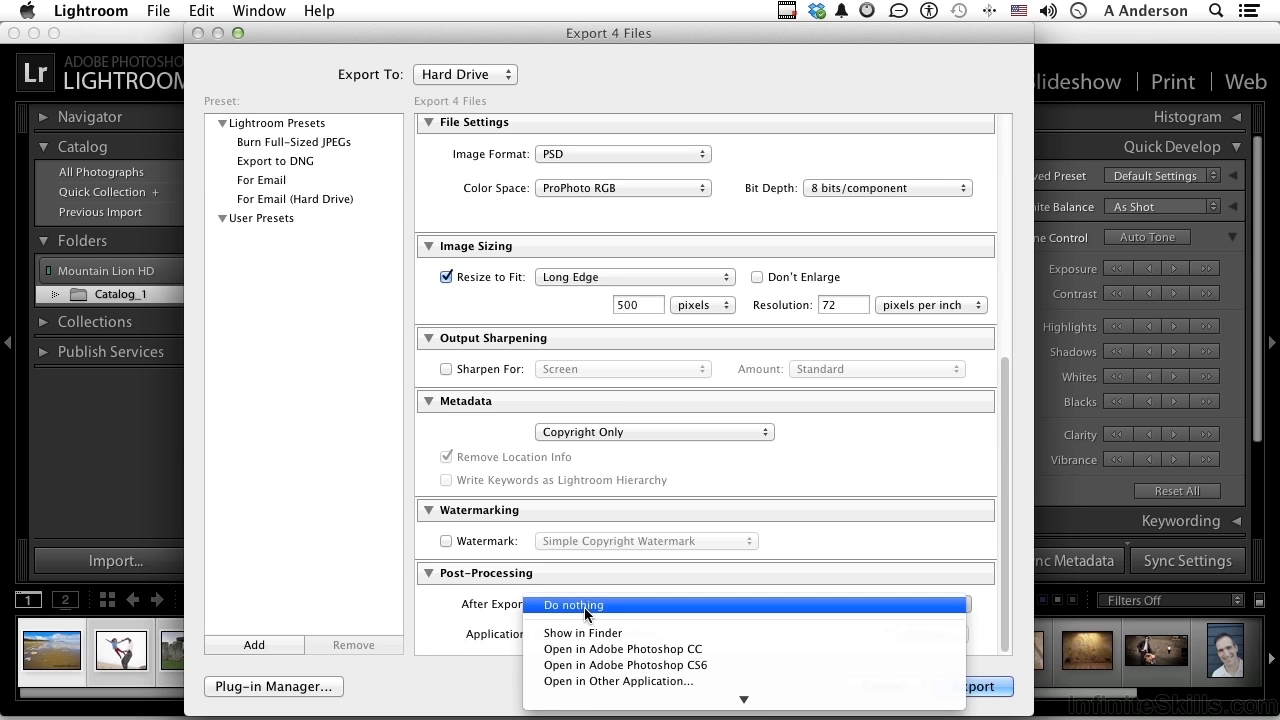
mouse_move(600, 649)
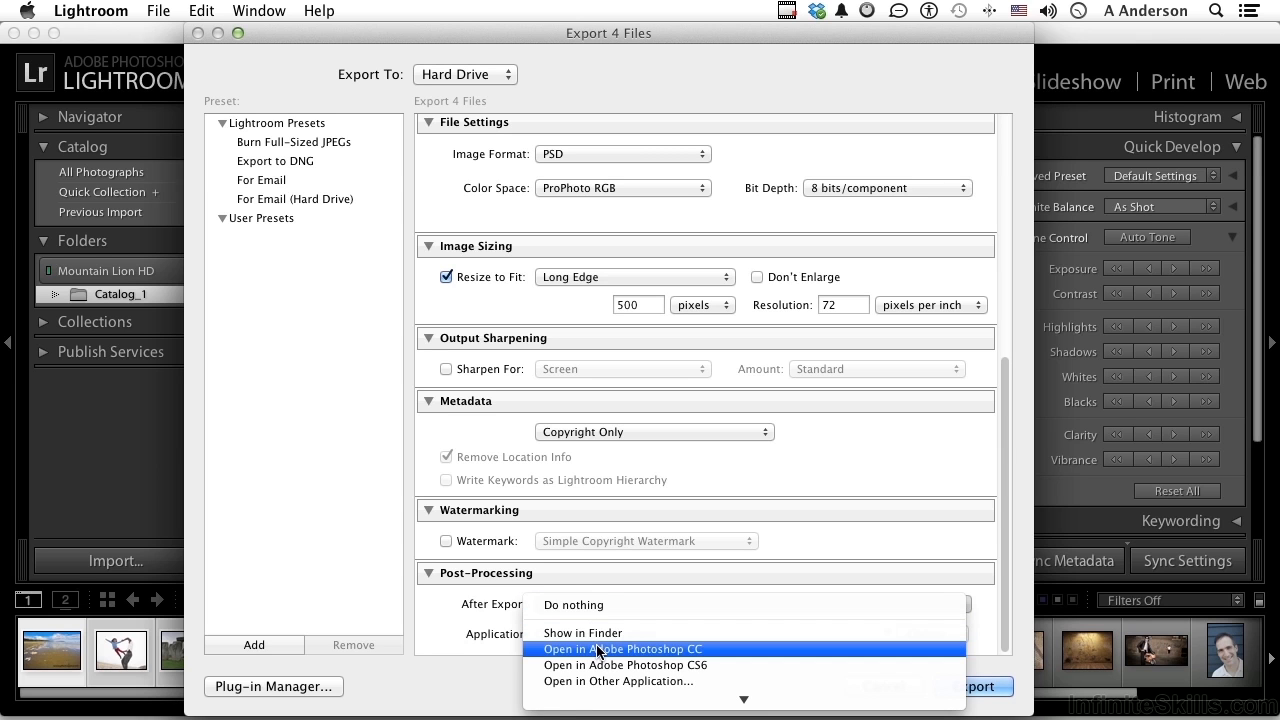
mouse_move(620, 665)
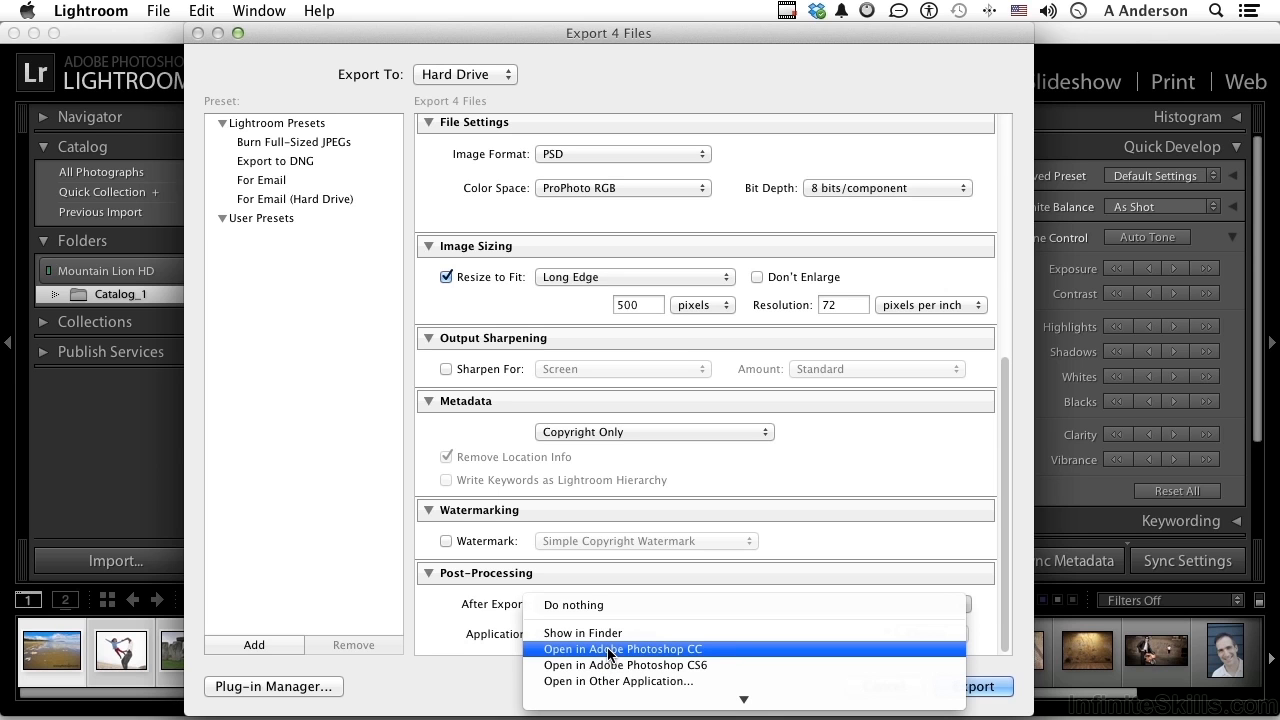
mouse_move(615, 681)
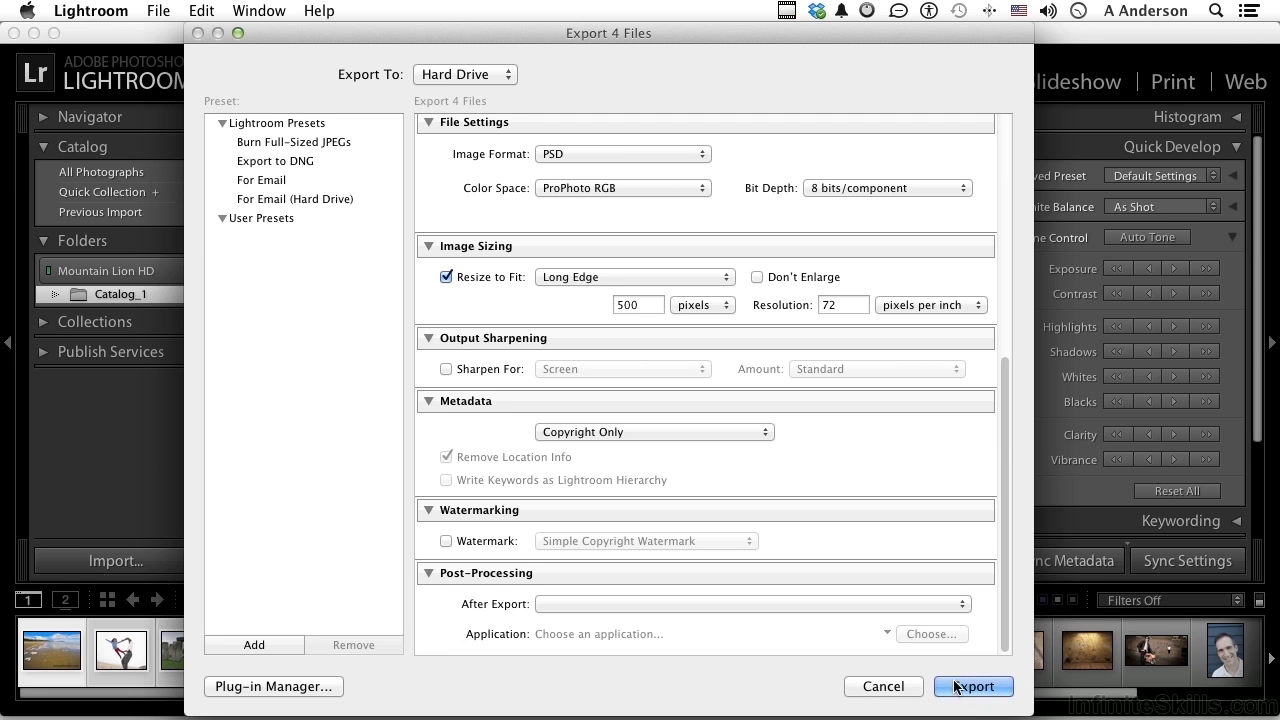
Export the four photos and select the new Catalog 1 Exports folder in Finder
left_click(972, 686)
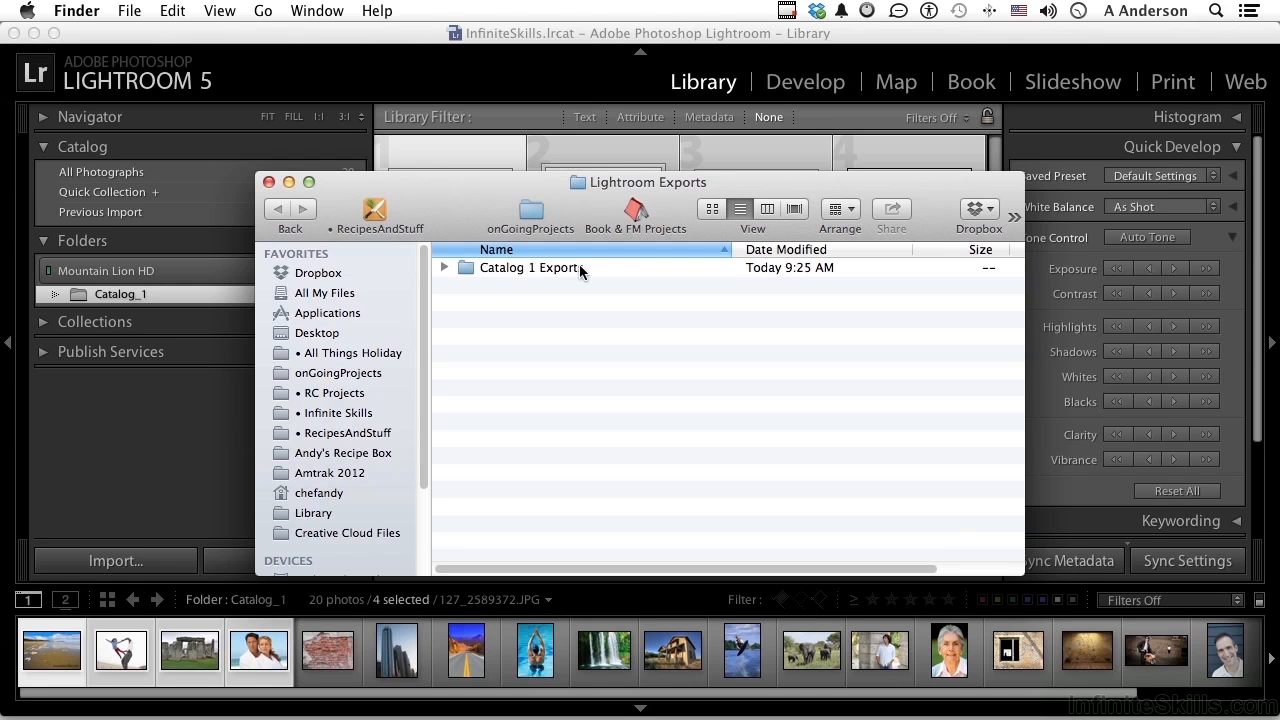
left_click(444, 267)
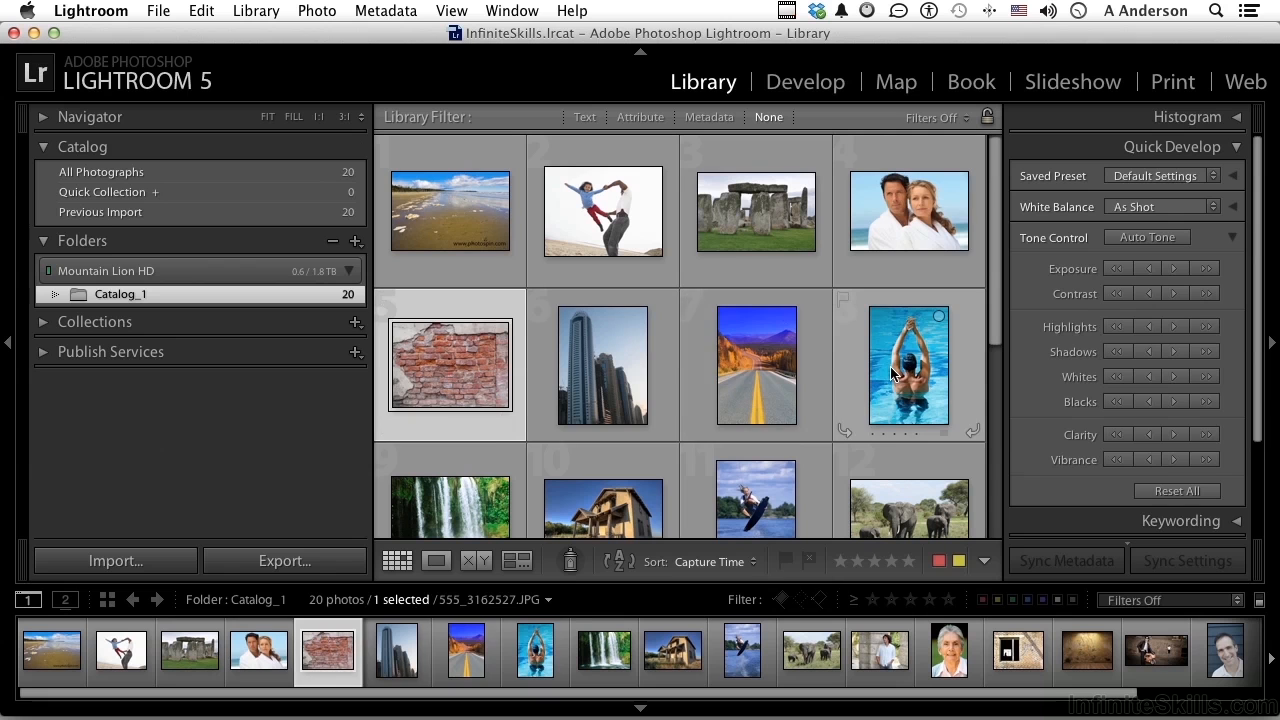
Export the brick wall, skyscraper, road and swimmer photos using Export with Previous
left_click(158, 10)
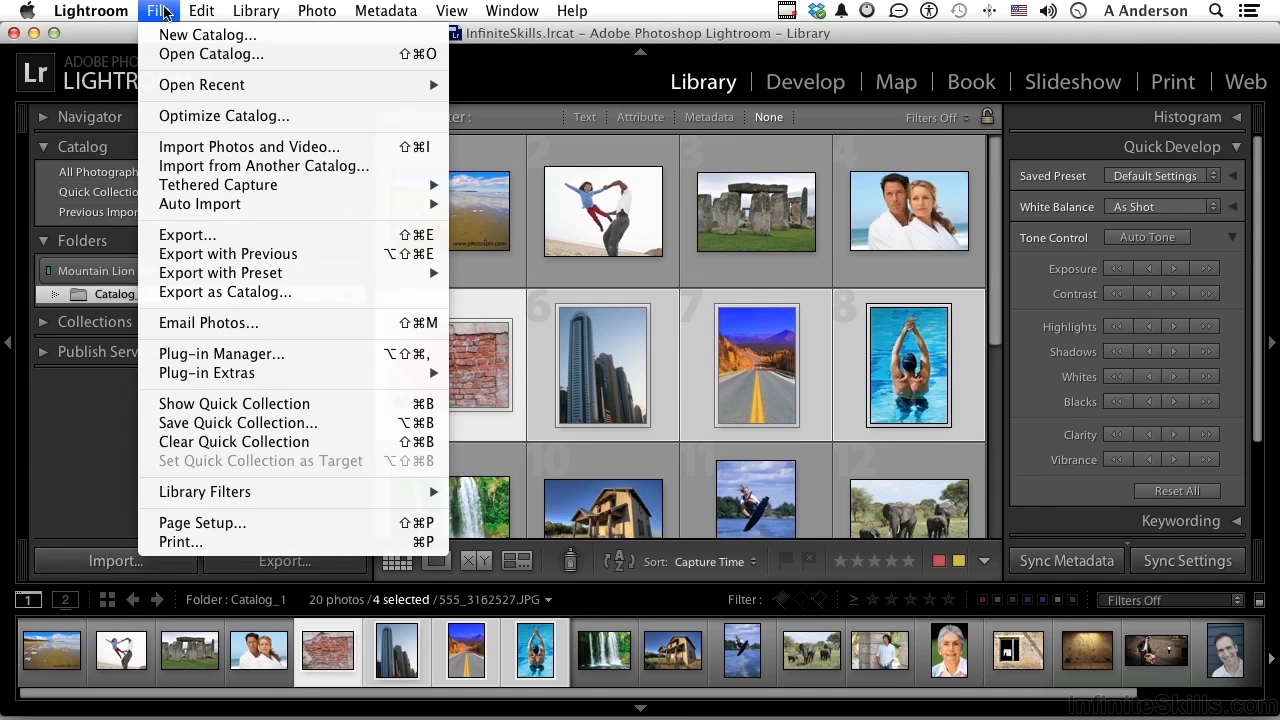
mouse_move(228, 253)
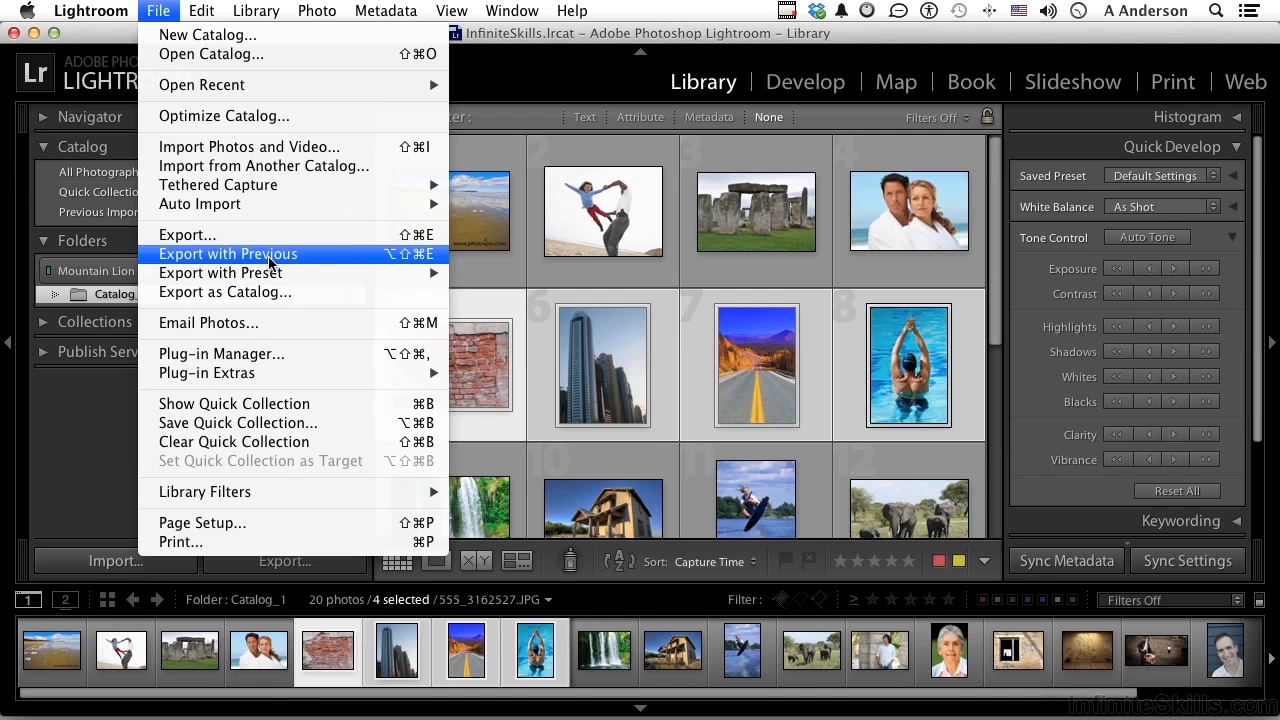
left_click(227, 253)
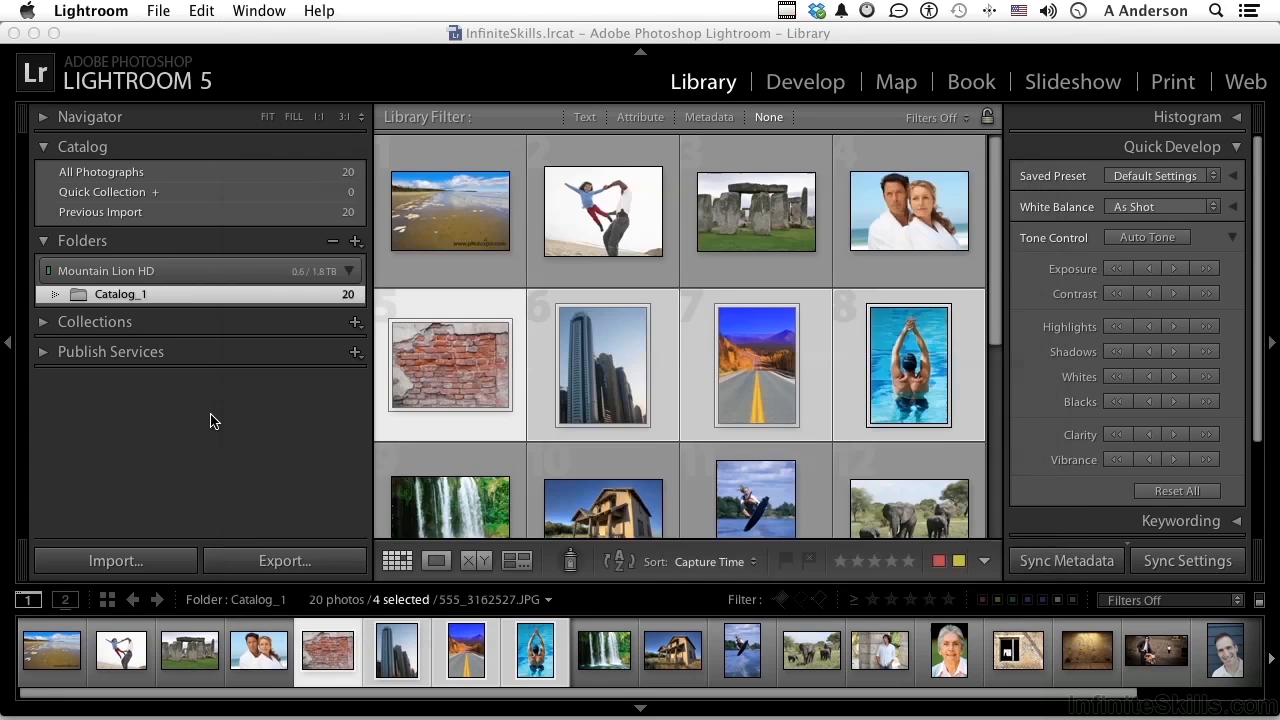
Show the File menu's export commands and the Export with Preset submenu
left_click(158, 11)
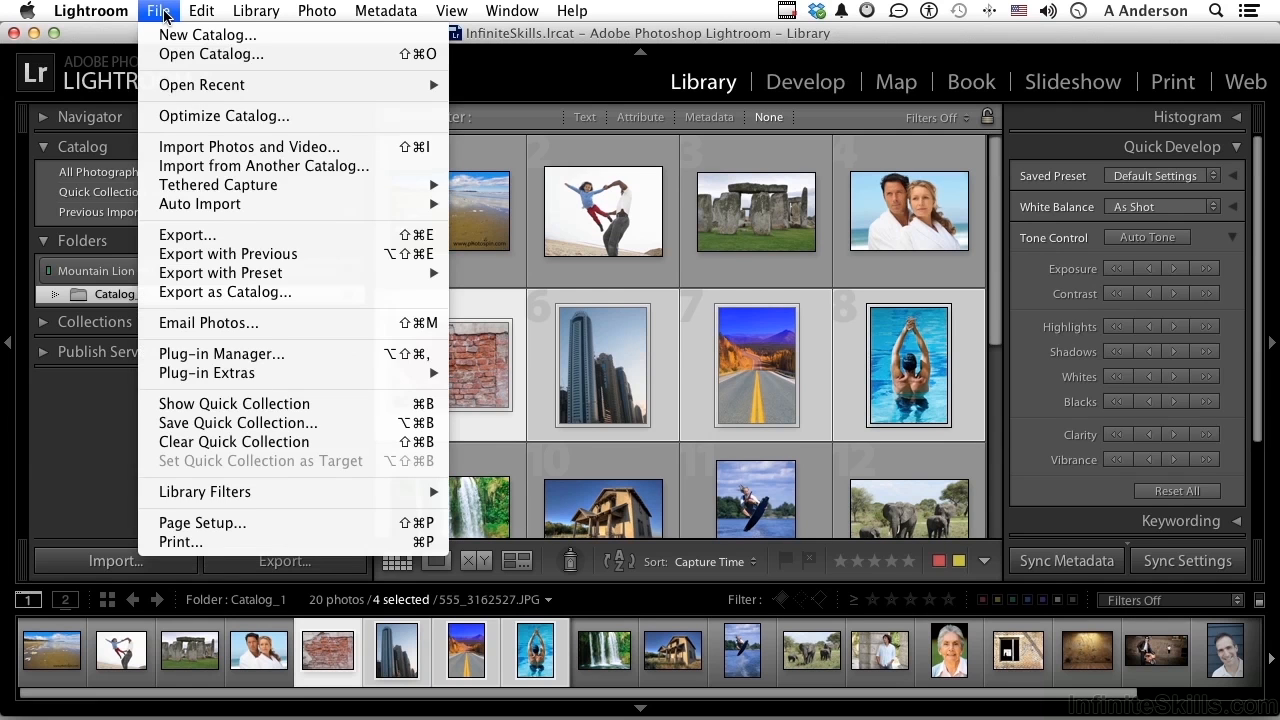
mouse_move(200, 84)
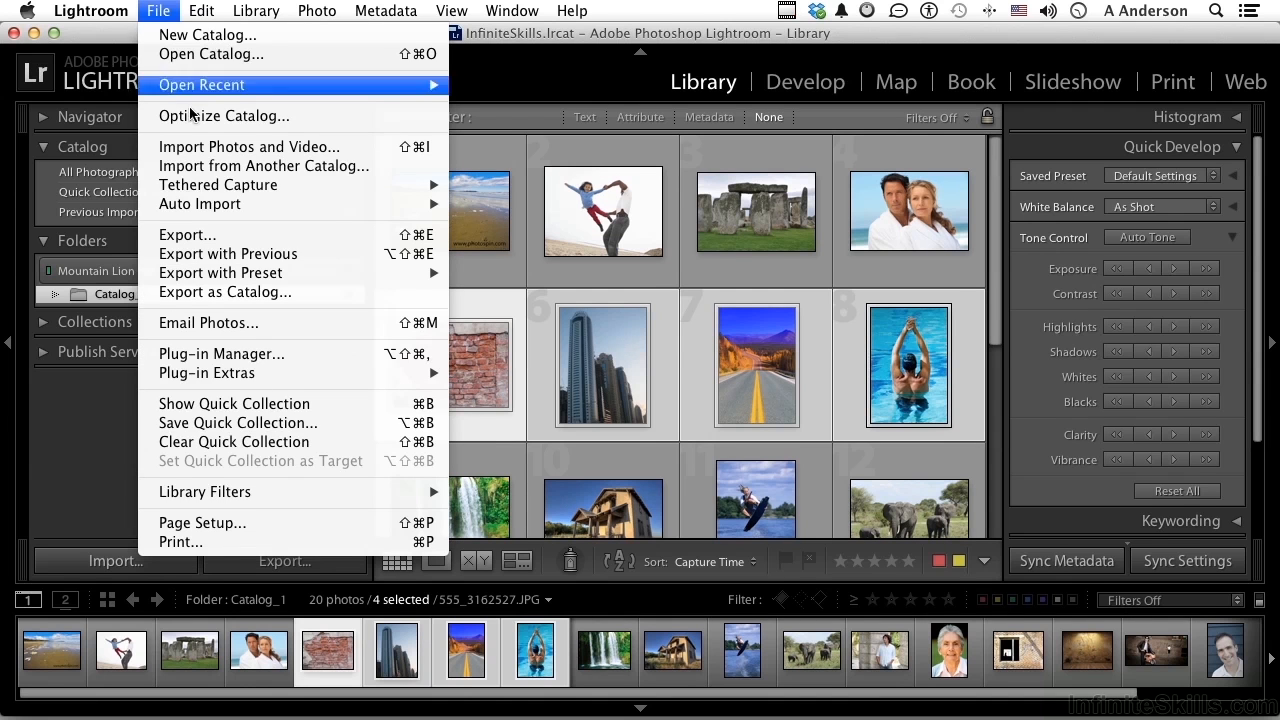
mouse_move(220, 272)
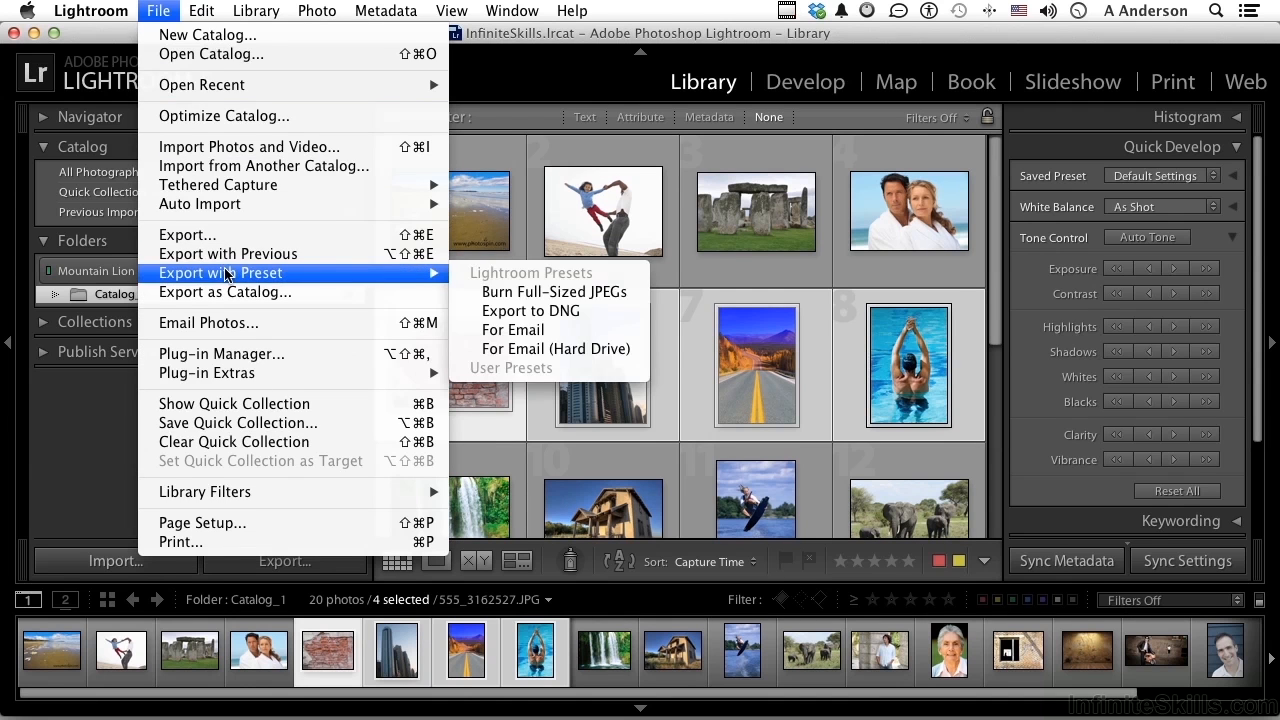
mouse_move(512, 330)
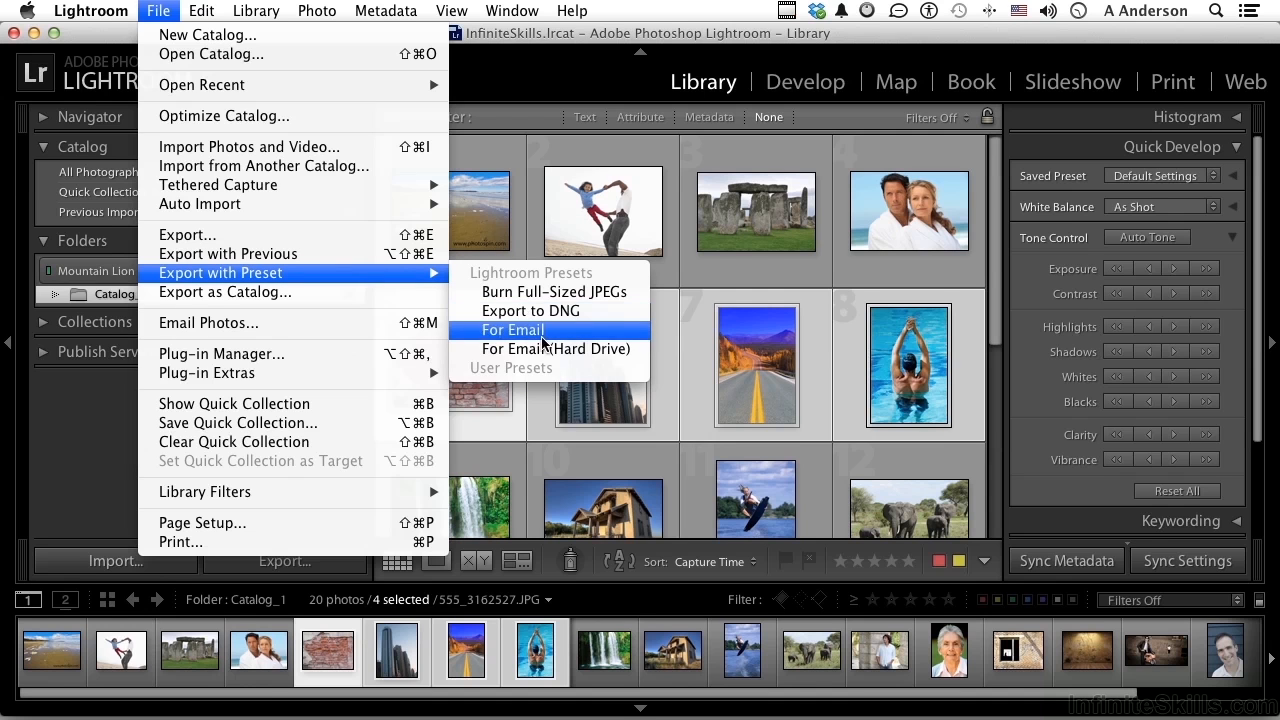